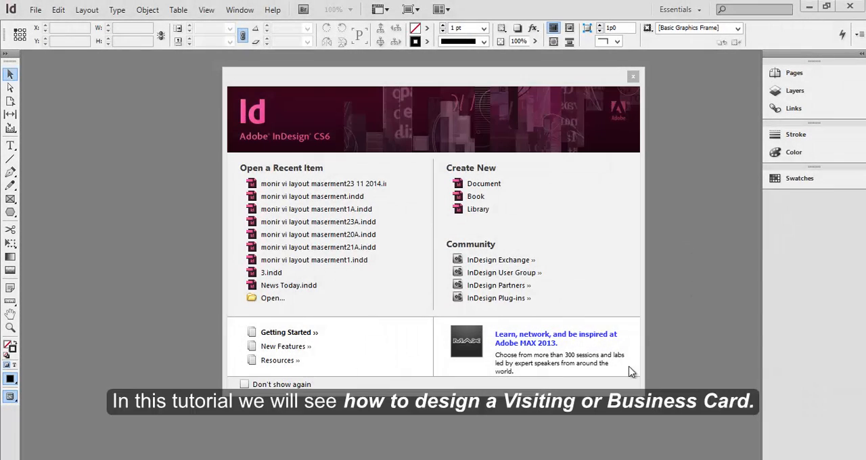
pyautogui.moveTo(652, 202)
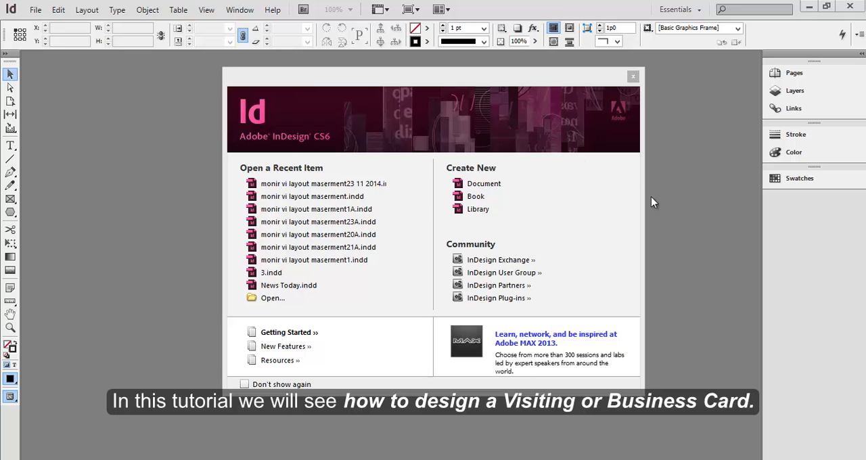
pyautogui.moveTo(656, 186)
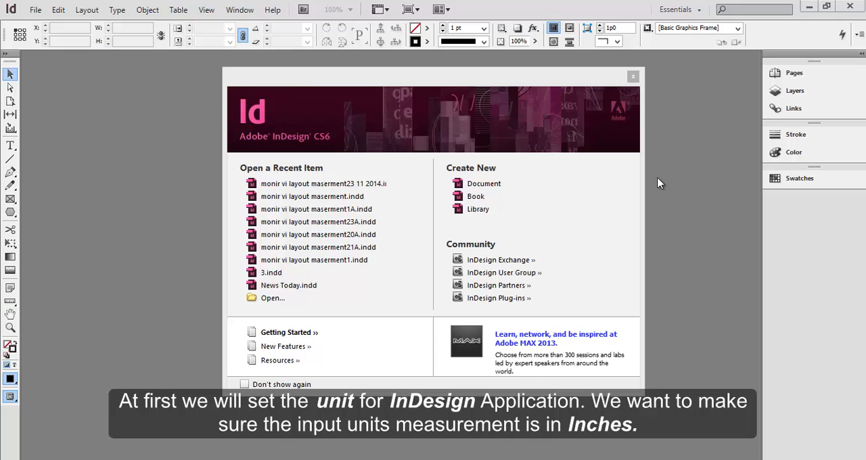
pyautogui.moveTo(629, 189)
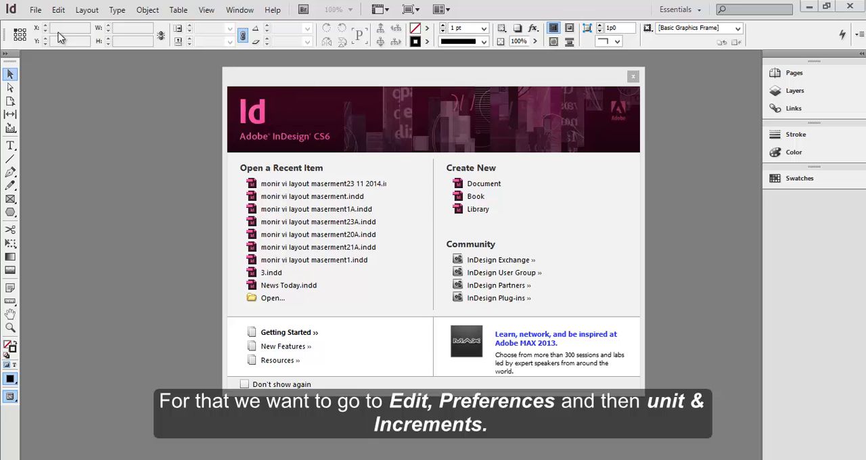
# Step: Set horizontal and vertical ruler units to Inches in Units & Increments preferences
pyautogui.click(58, 9)
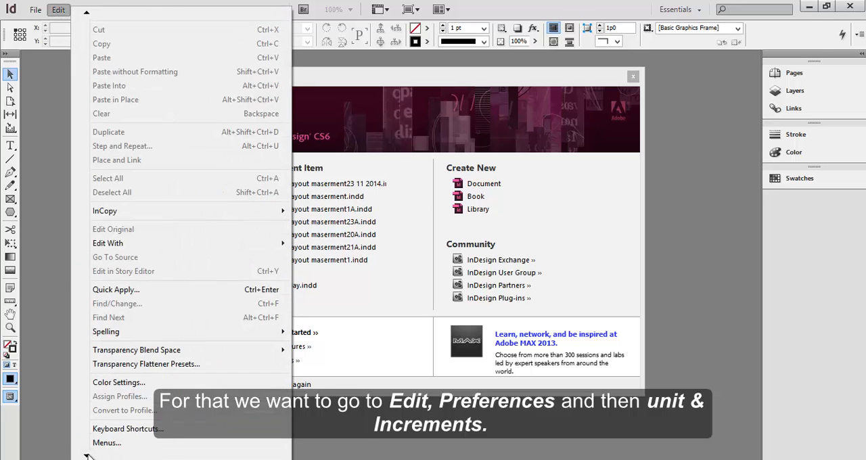
pyautogui.moveTo(112, 438)
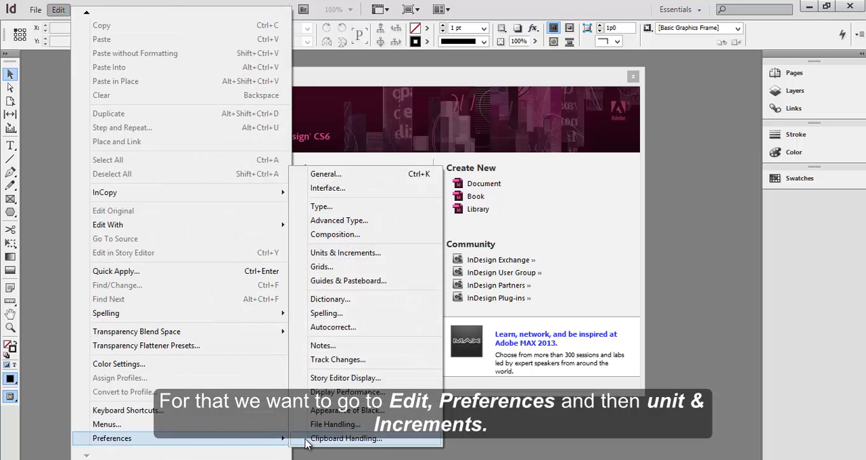
pyautogui.moveTo(345, 252)
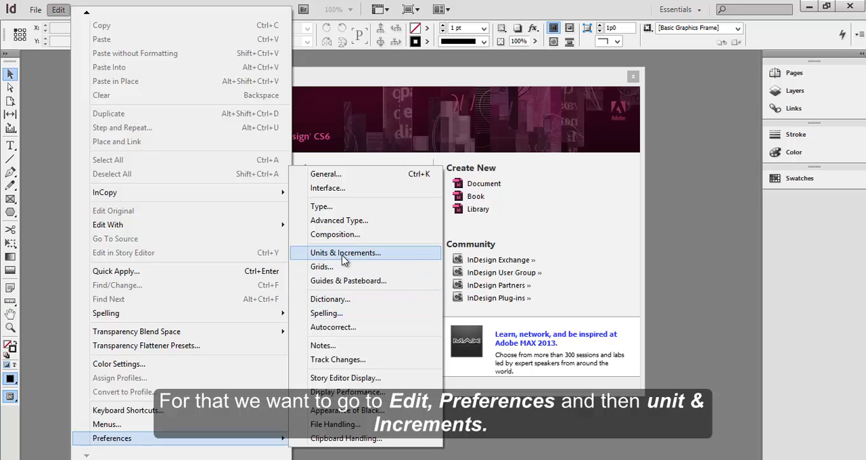
pyautogui.click(345, 252)
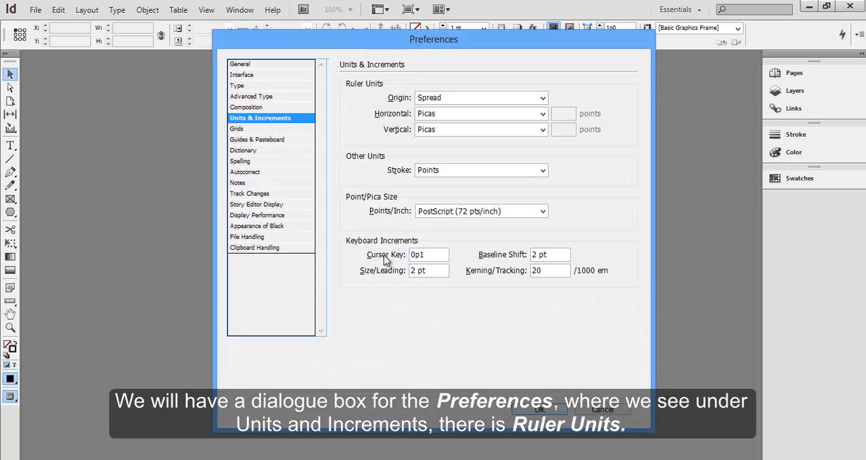
pyautogui.moveTo(473, 359)
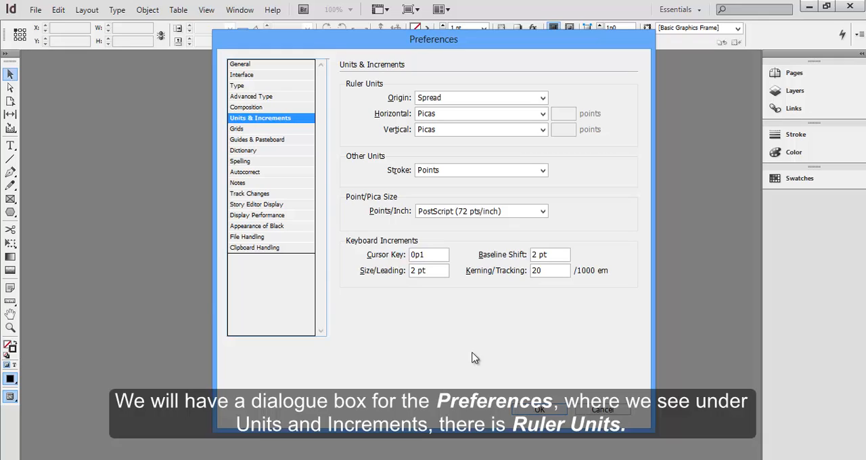
pyautogui.moveTo(398, 119)
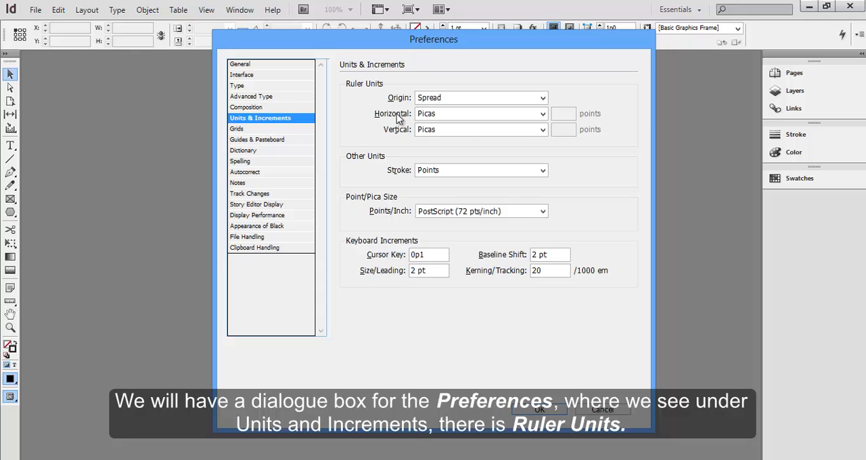
pyautogui.moveTo(441, 124)
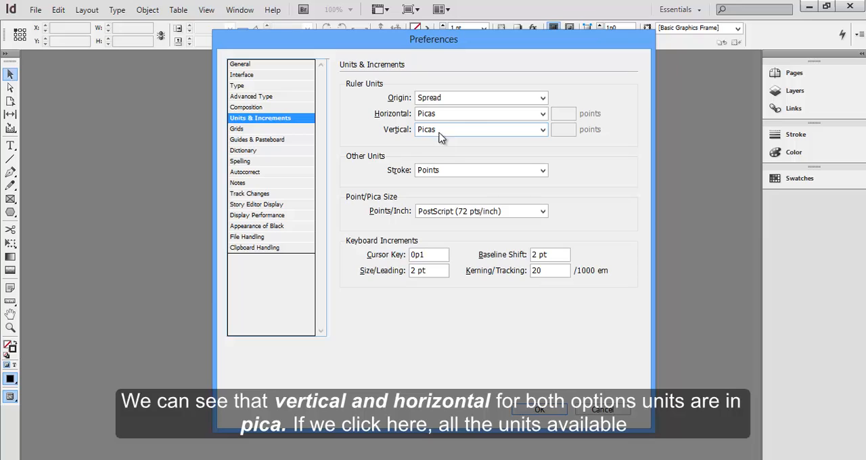
pyautogui.moveTo(477, 114)
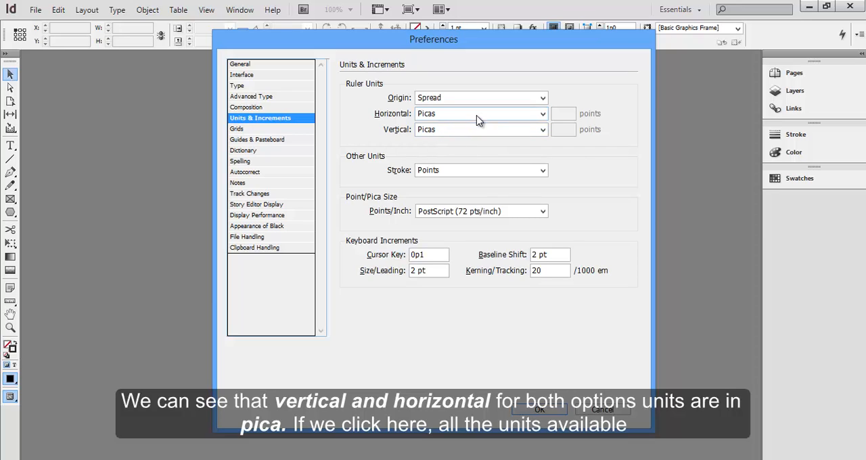
pyautogui.click(541, 113)
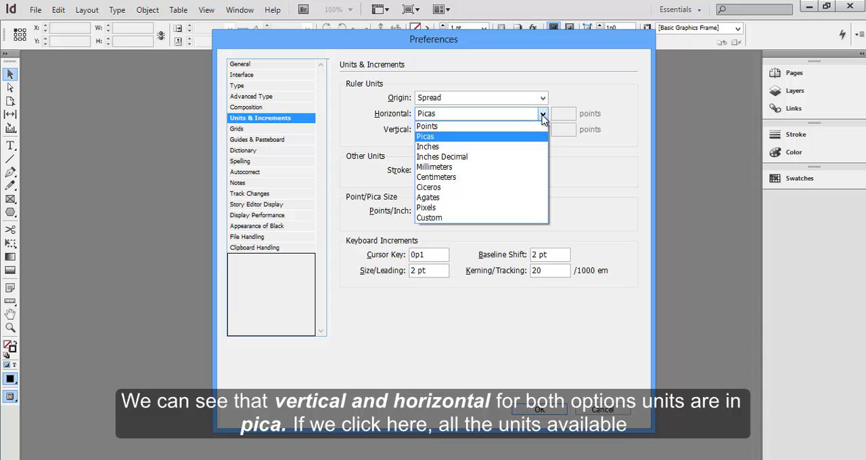
pyautogui.moveTo(473, 208)
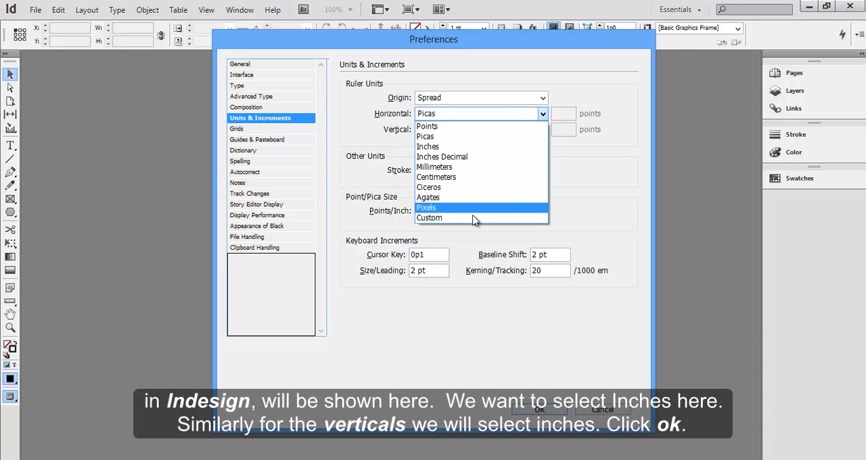
pyautogui.moveTo(467, 156)
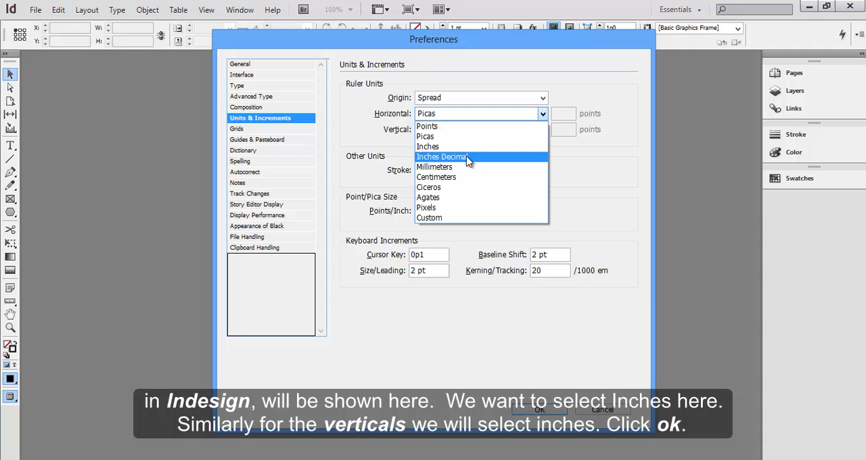
pyautogui.click(427, 147)
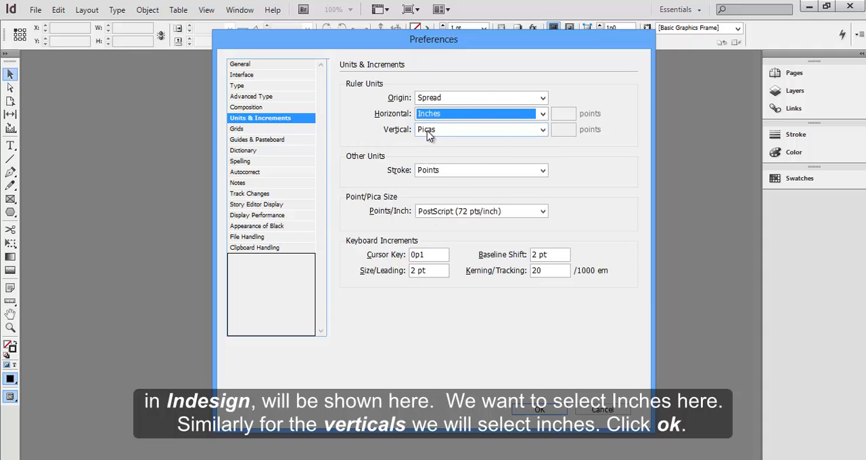
pyautogui.click(541, 129)
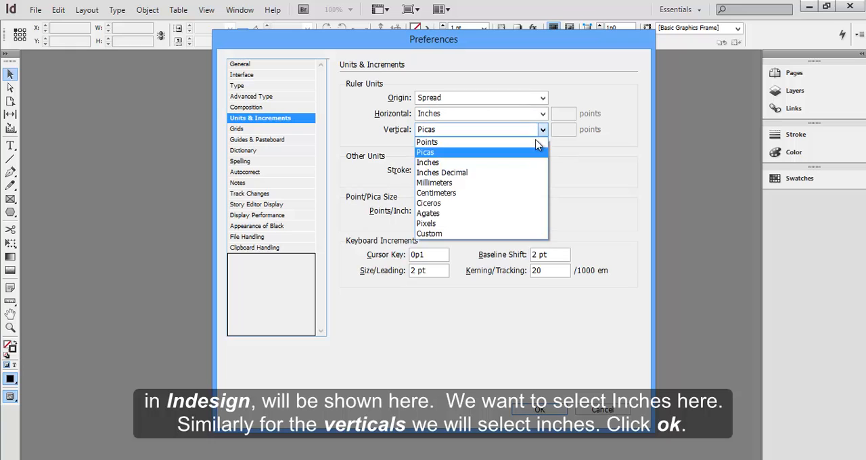
pyautogui.click(427, 162)
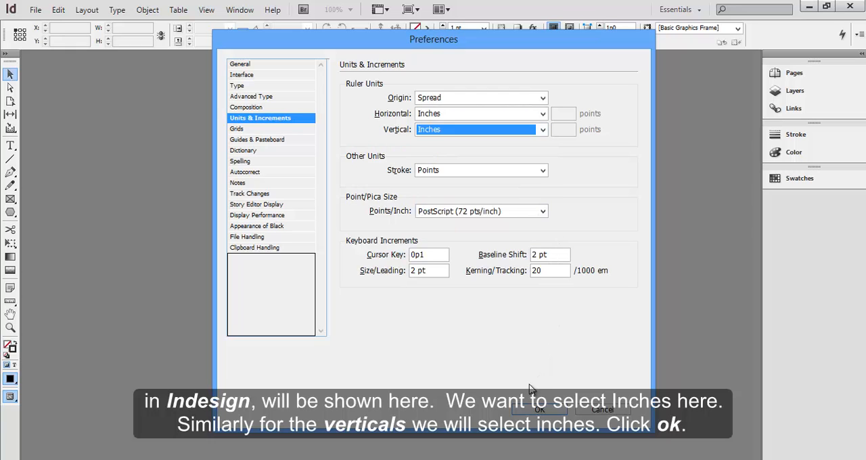
pyautogui.click(539, 409)
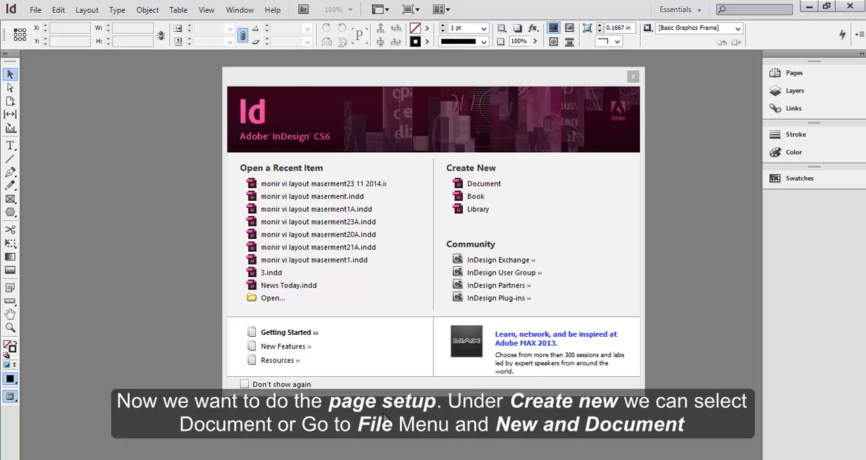
pyautogui.moveTo(490, 452)
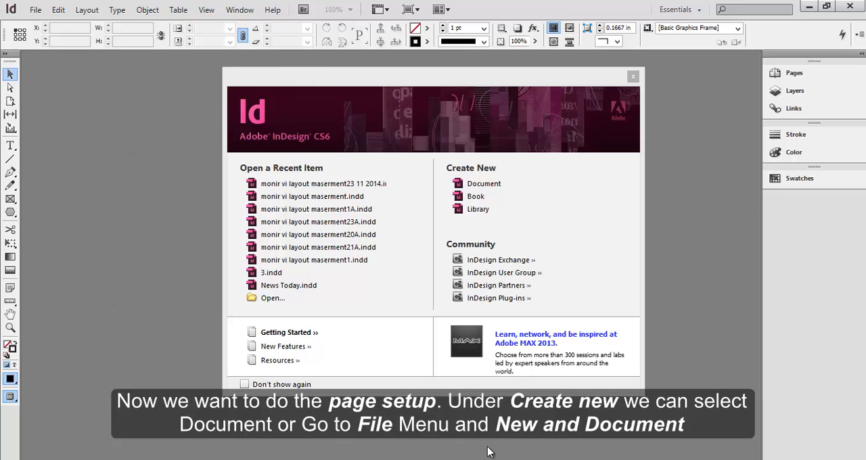
pyautogui.moveTo(470, 174)
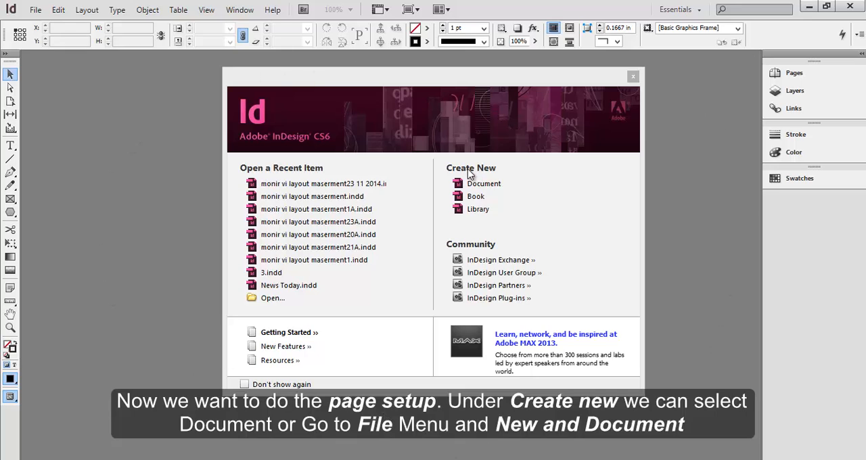
pyautogui.moveTo(499, 192)
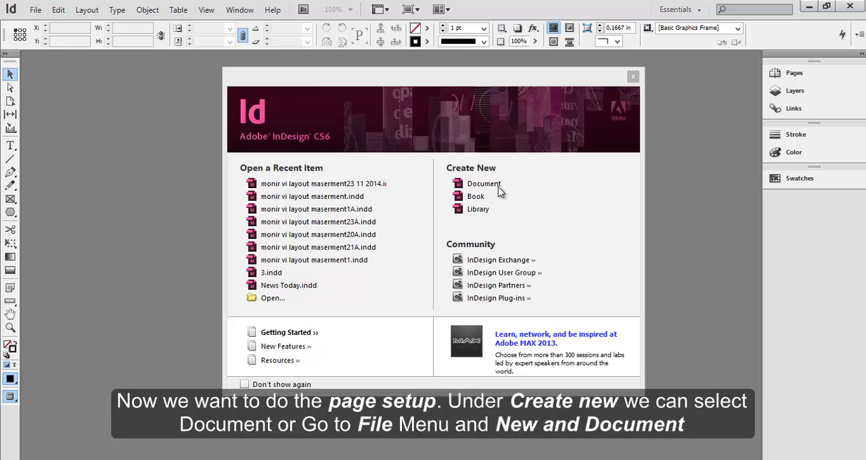
pyautogui.moveTo(34, 17)
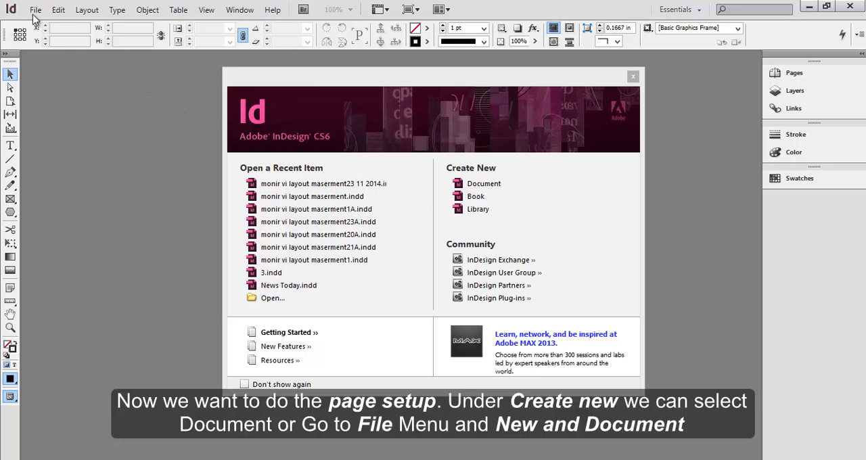
# Step: Bring up the New Document dialog from File > New > Document
pyautogui.click(35, 10)
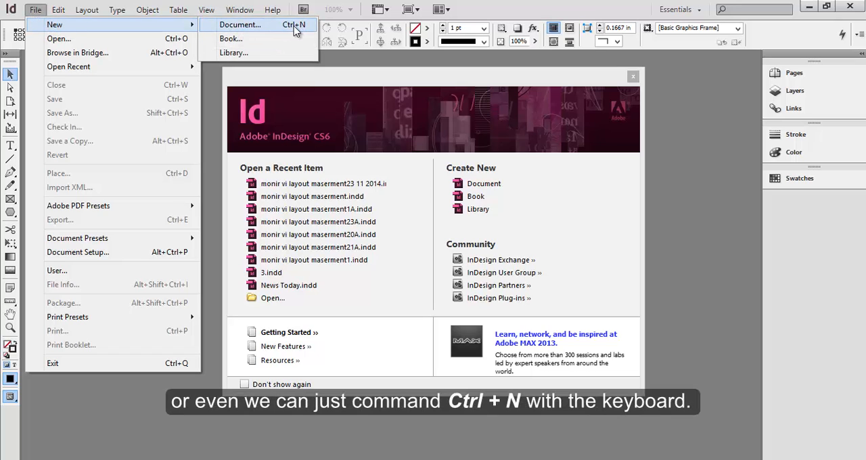
pyautogui.click(239, 25)
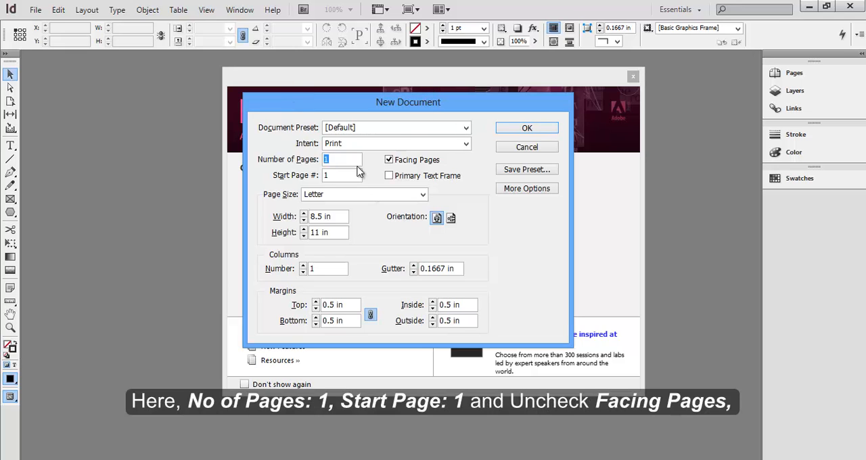
pyautogui.moveTo(278, 168)
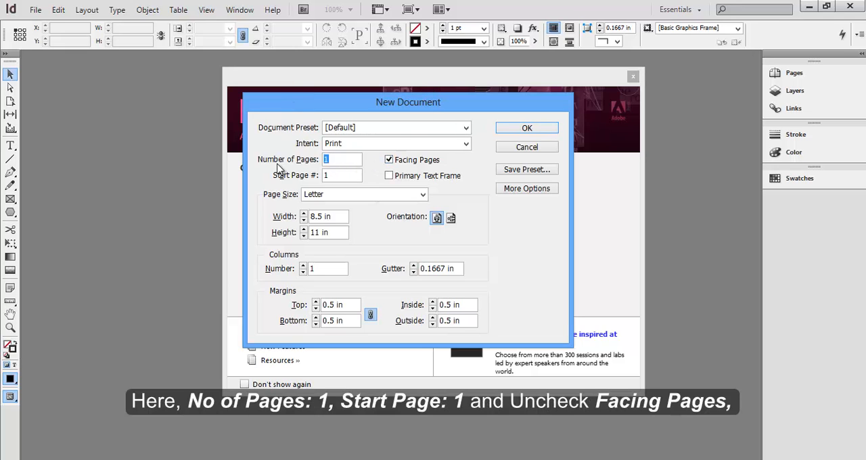
pyautogui.moveTo(315, 168)
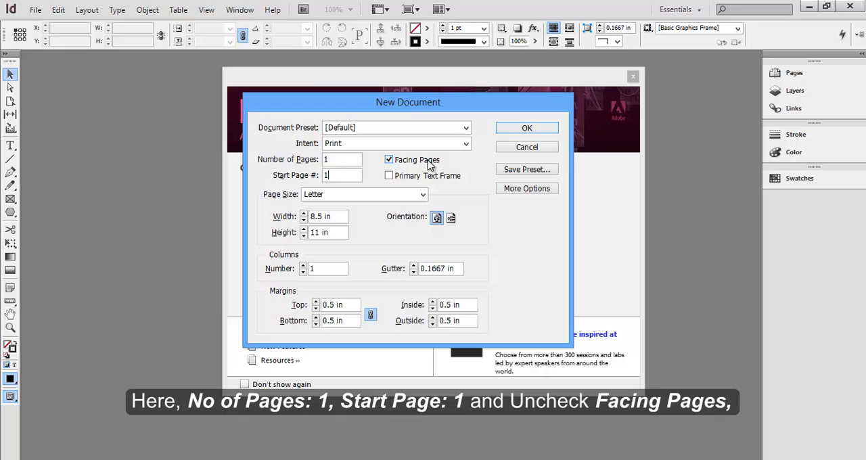
# Step: Create a landscape 3.5 x 2 in card without facing pages, 0.1969 in linked margins
pyautogui.click(389, 160)
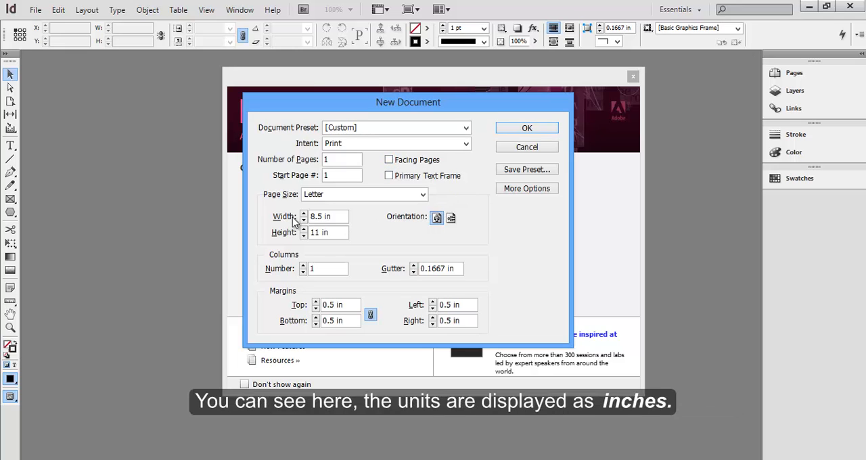
pyautogui.moveTo(332, 223)
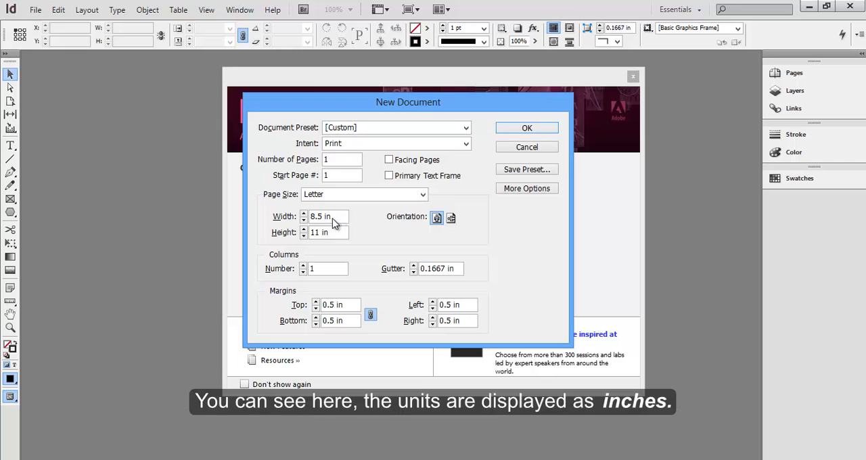
pyautogui.moveTo(328, 224)
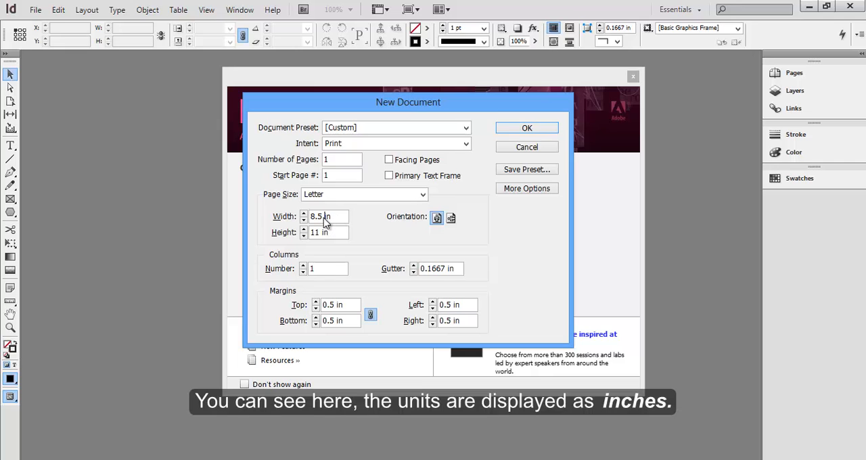
pyautogui.tripleClick(328, 216)
pyautogui.write('3.5')
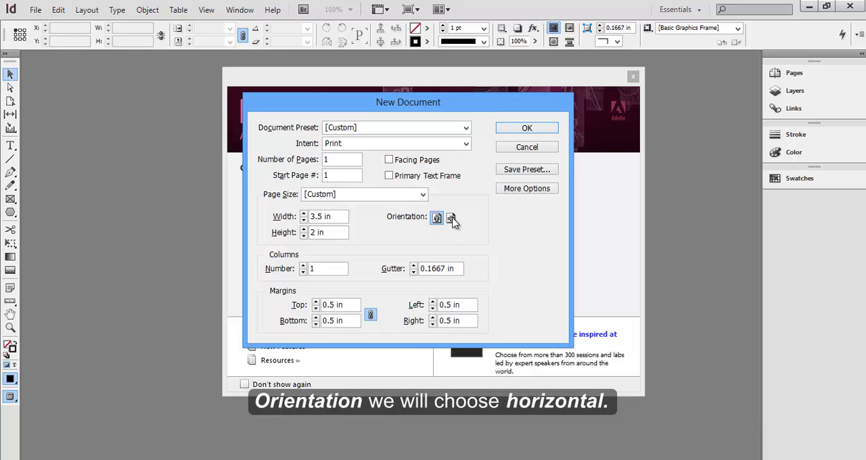
pyautogui.click(451, 217)
pyautogui.write('0.1969')
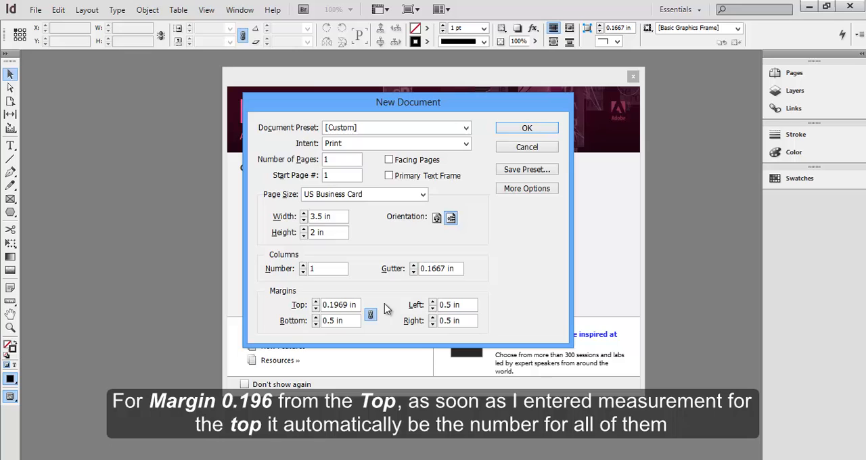
pyautogui.click(370, 314)
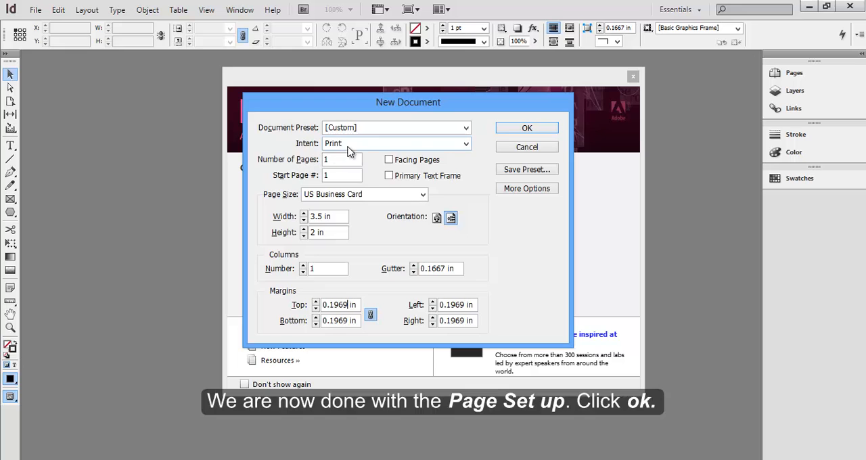
pyautogui.click(526, 128)
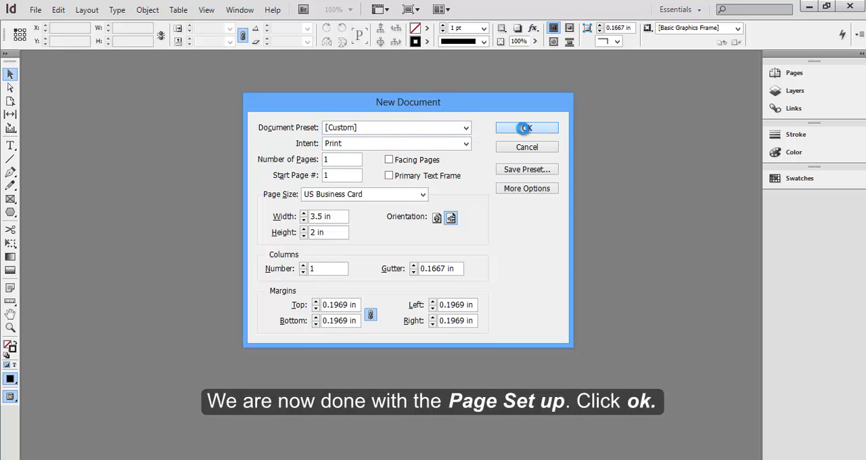
pyautogui.click(526, 128)
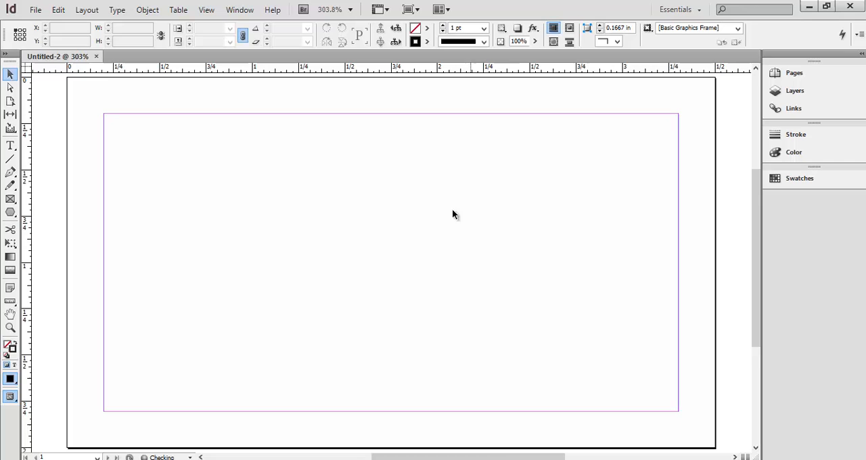
pyautogui.moveTo(564, 145)
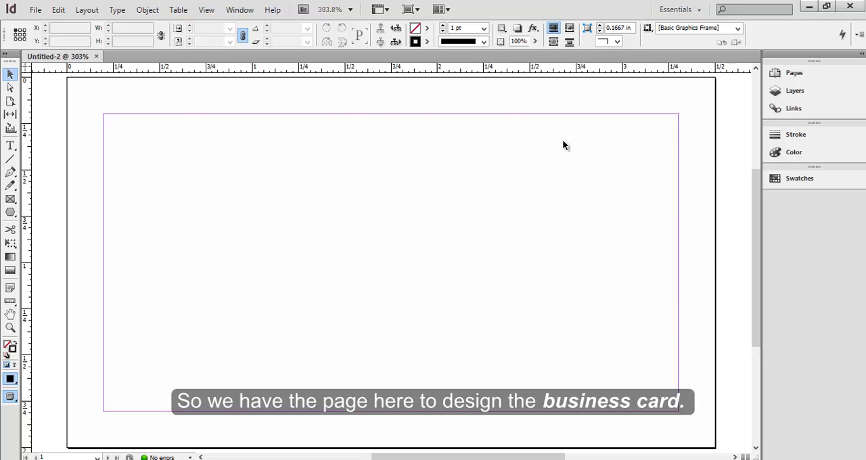
pyautogui.moveTo(359, 355)
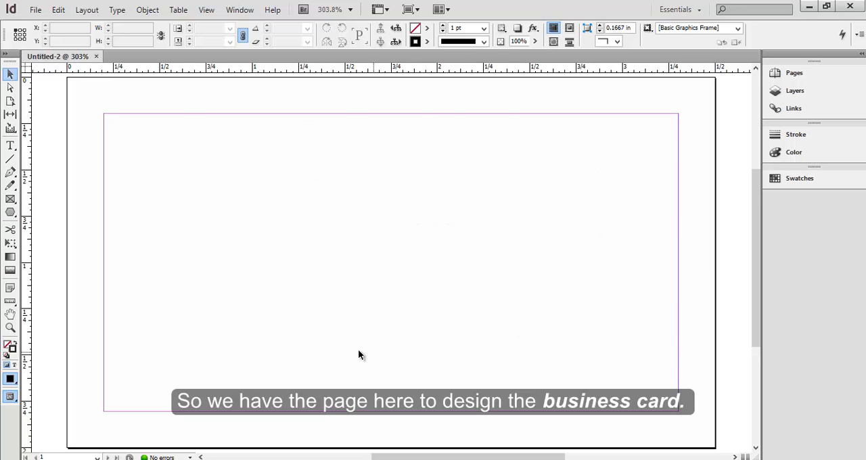
pyautogui.moveTo(223, 215)
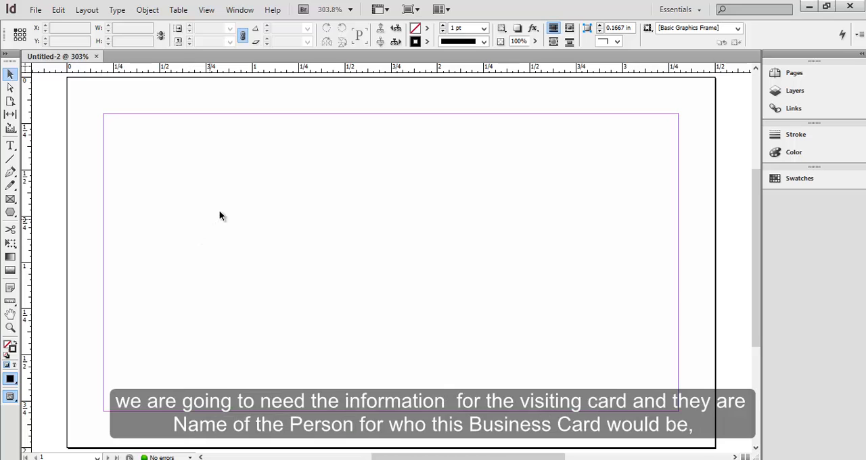
pyautogui.moveTo(386, 167)
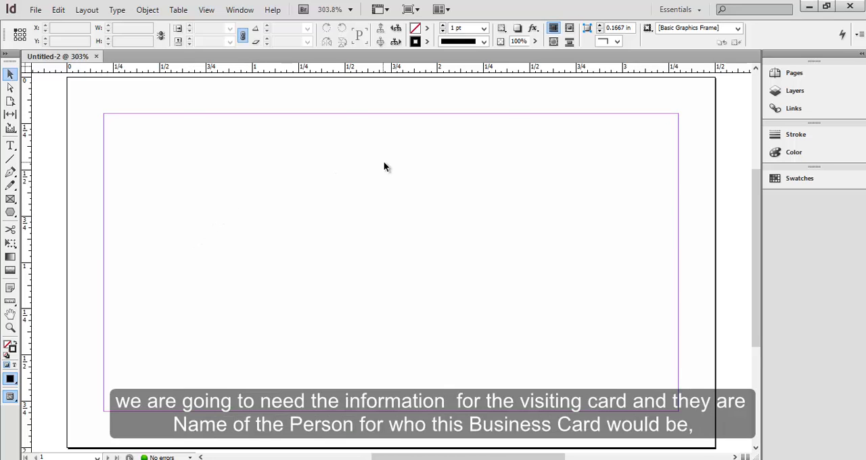
pyautogui.moveTo(400, 171)
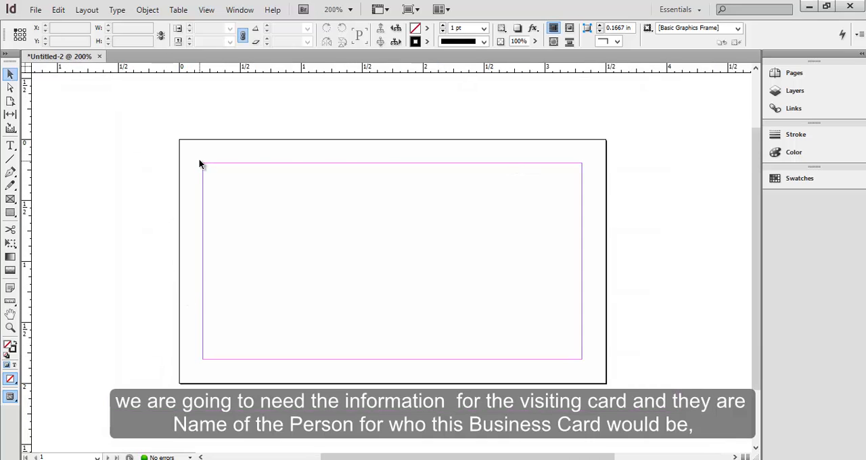
pyautogui.moveTo(571, 142)
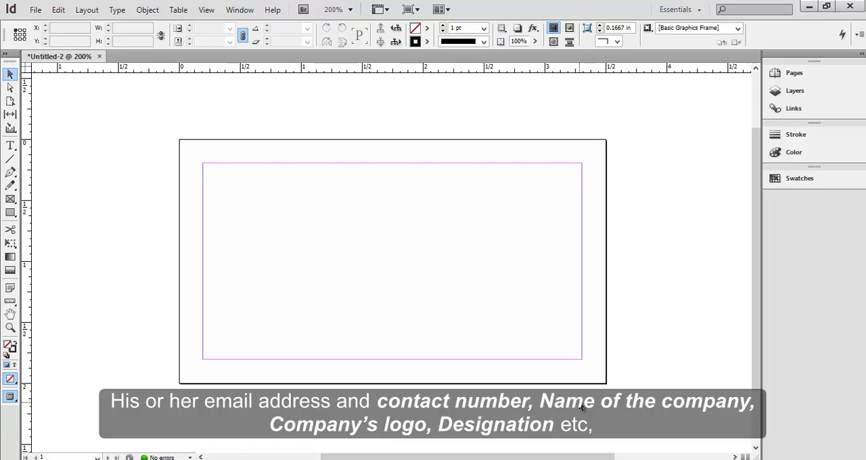
pyautogui.moveTo(349, 147)
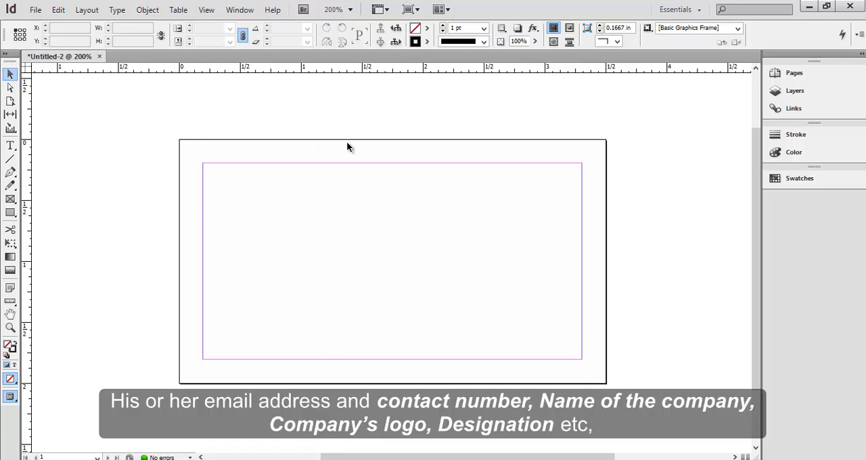
pyautogui.moveTo(179, 225)
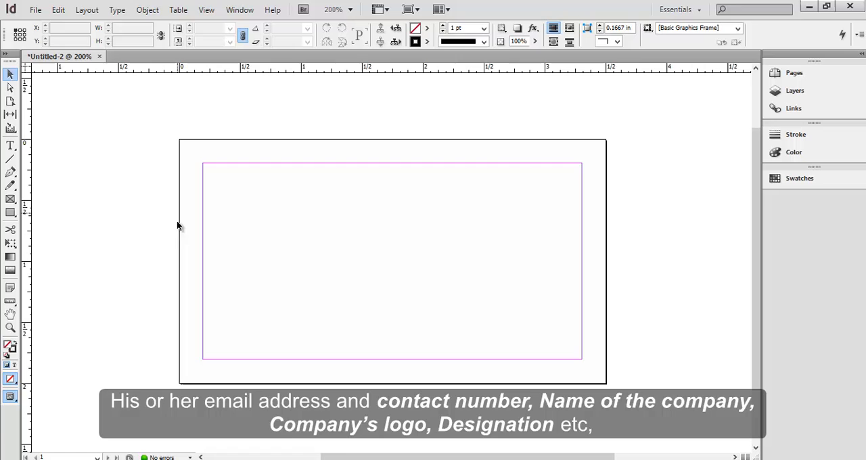
pyautogui.moveTo(190, 153)
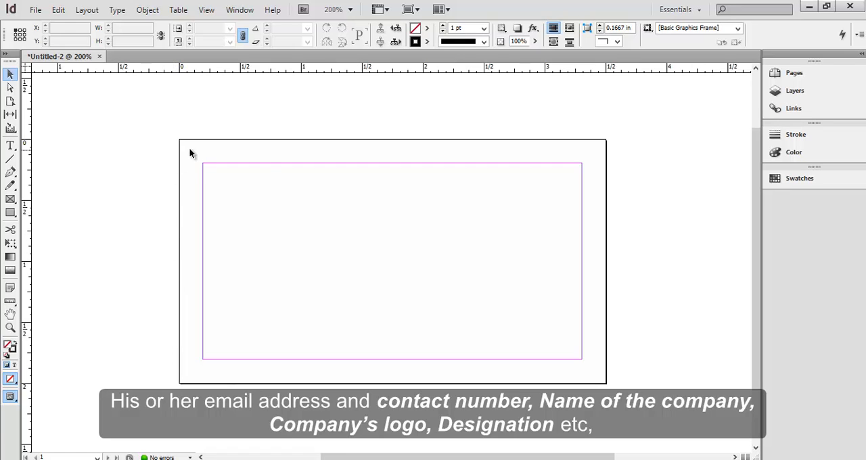
pyautogui.moveTo(566, 169)
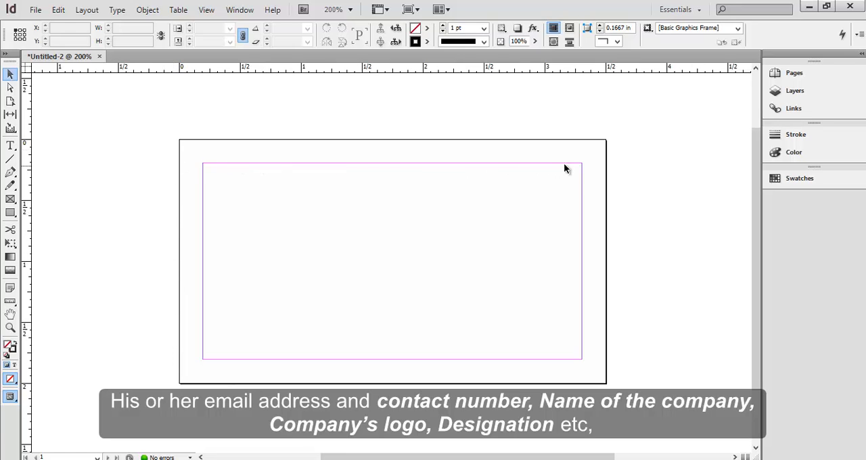
pyautogui.moveTo(308, 346)
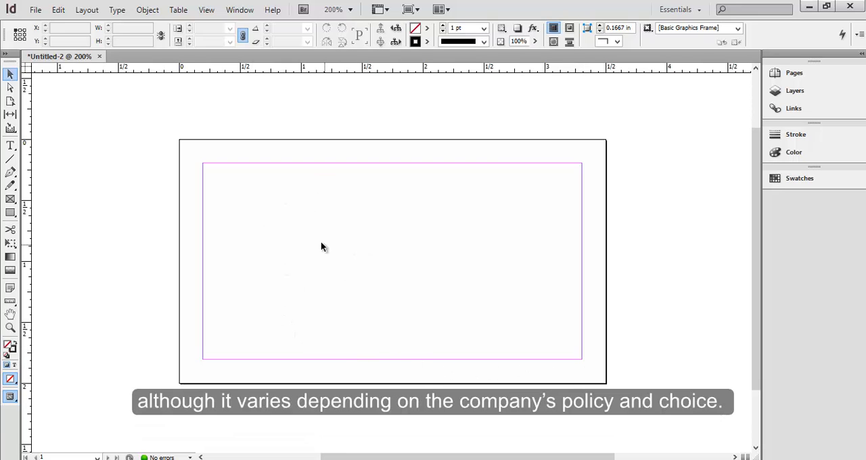
pyautogui.moveTo(14, 152)
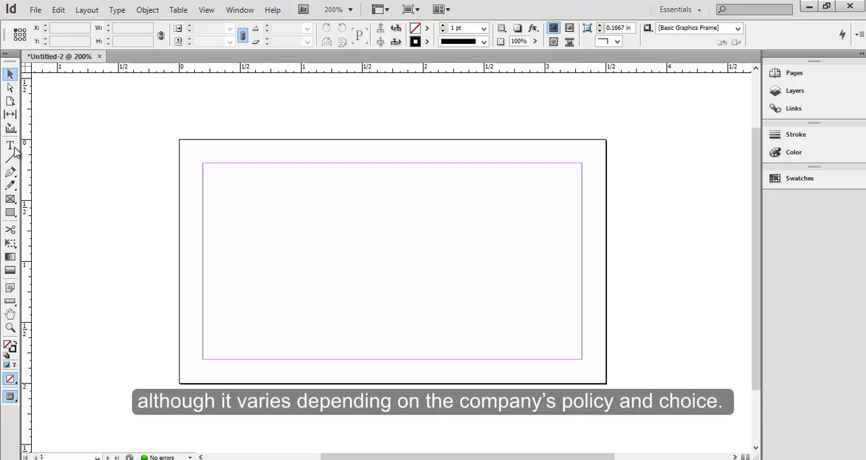
# Step: Type 'Person Name' in a new text frame and move it to the top-left margin corner
pyautogui.click(10, 144)
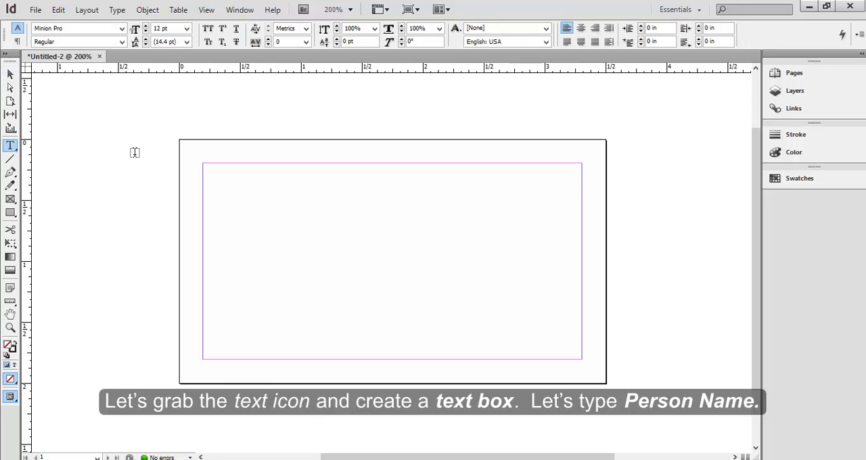
pyautogui.moveTo(98, 180); pyautogui.dragTo(268, 197)
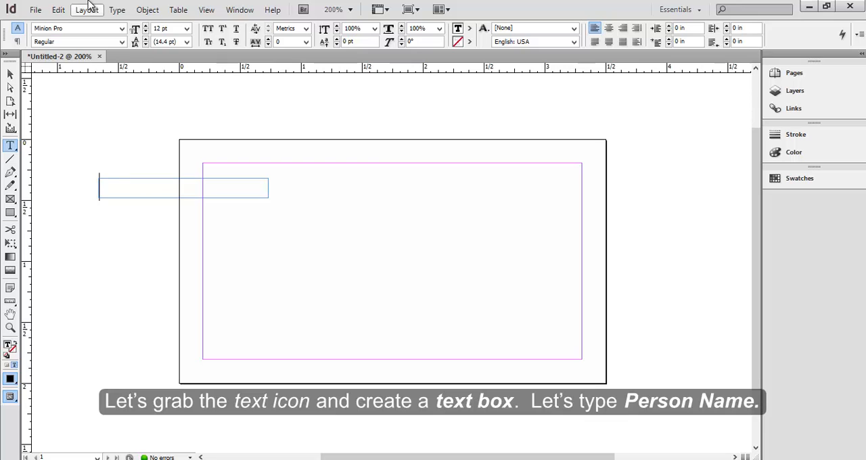
pyautogui.write('Person Name')
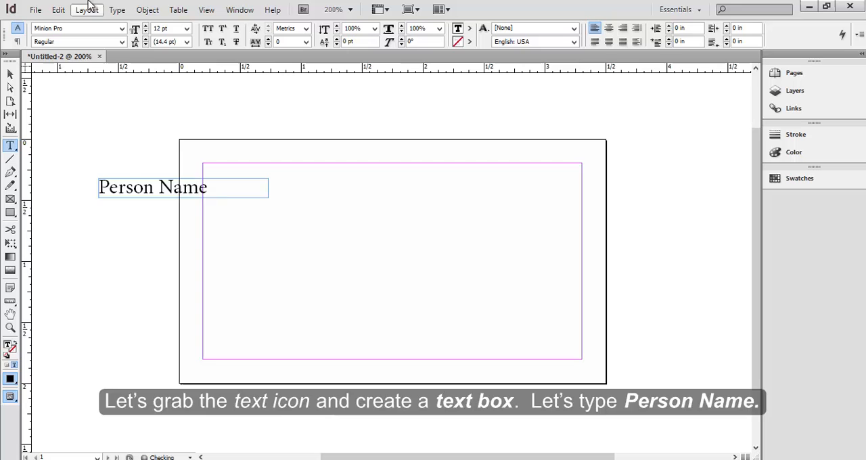
pyautogui.click(186, 28)
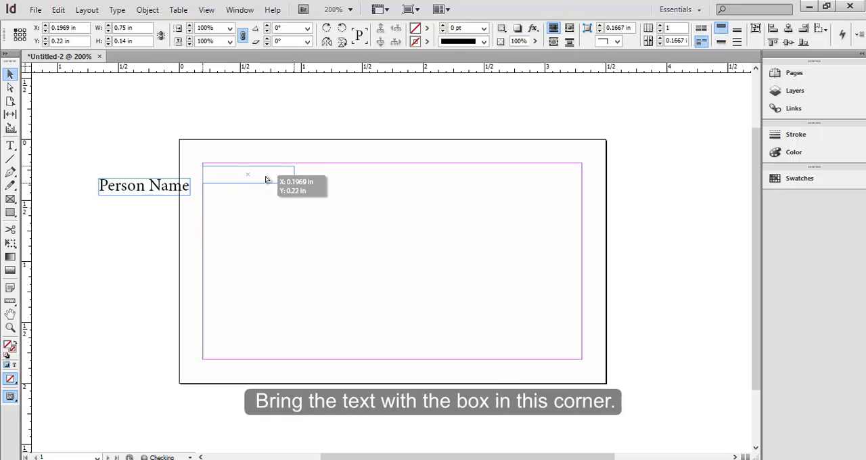
pyautogui.moveTo(145, 185); pyautogui.dragTo(247, 170)
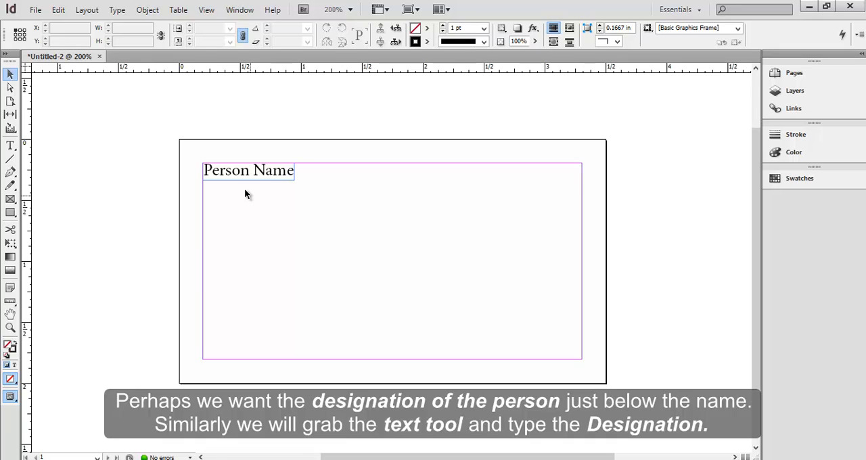
# Step: Add the 'Designation' text and choose a smaller font size for it
pyautogui.click(10, 145)
pyautogui.write('Designa')
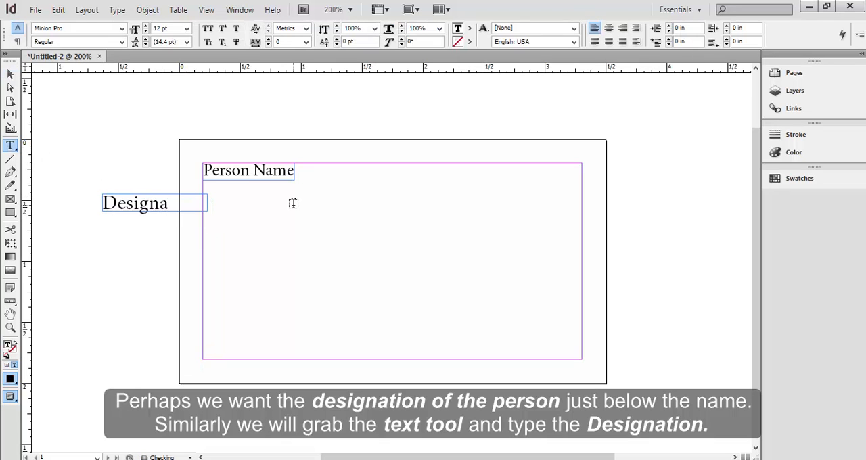
pyautogui.write('tion')
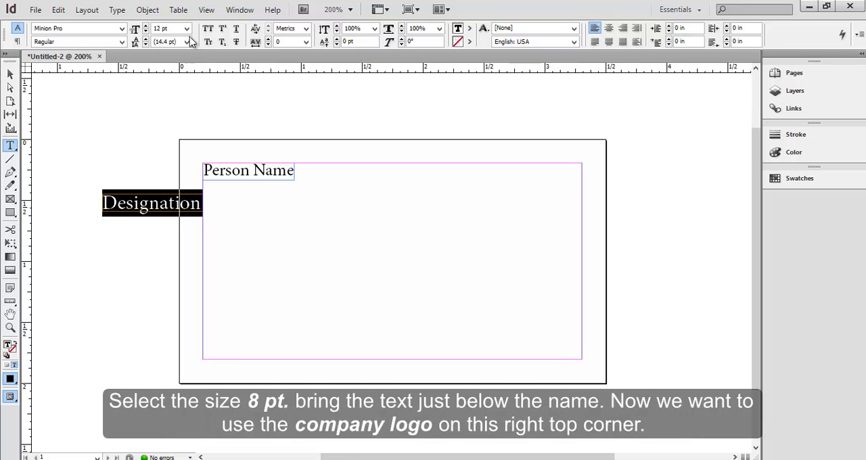
pyautogui.click(186, 28)
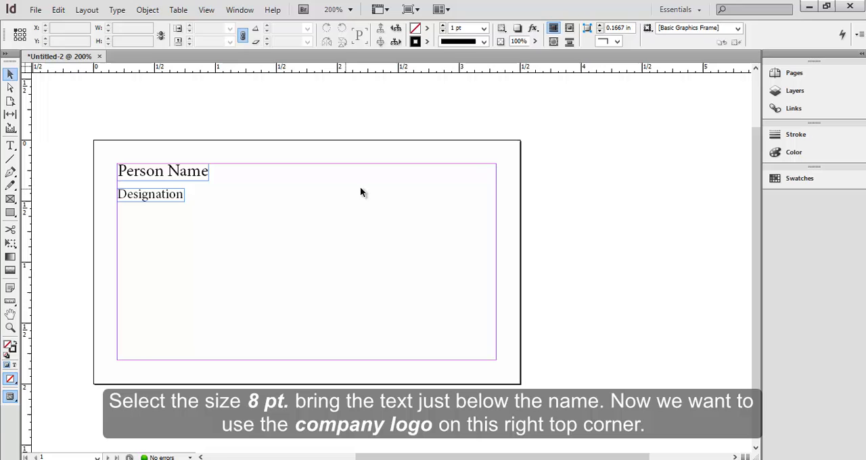
pyautogui.moveTo(491, 180)
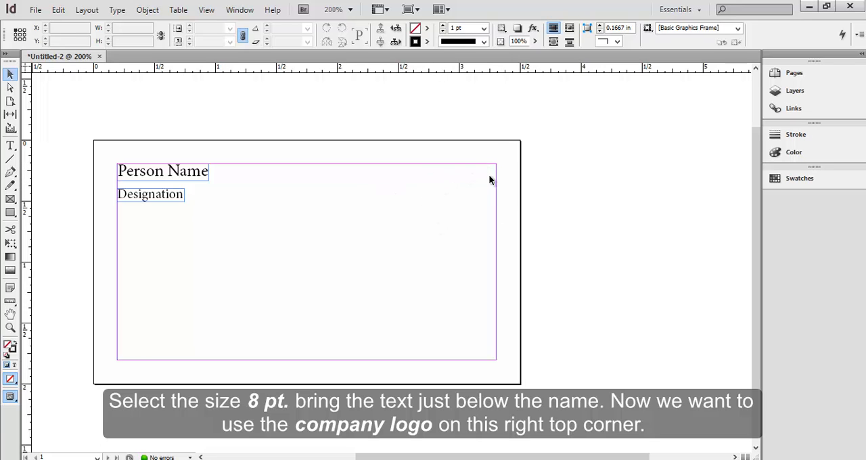
pyautogui.moveTo(485, 169)
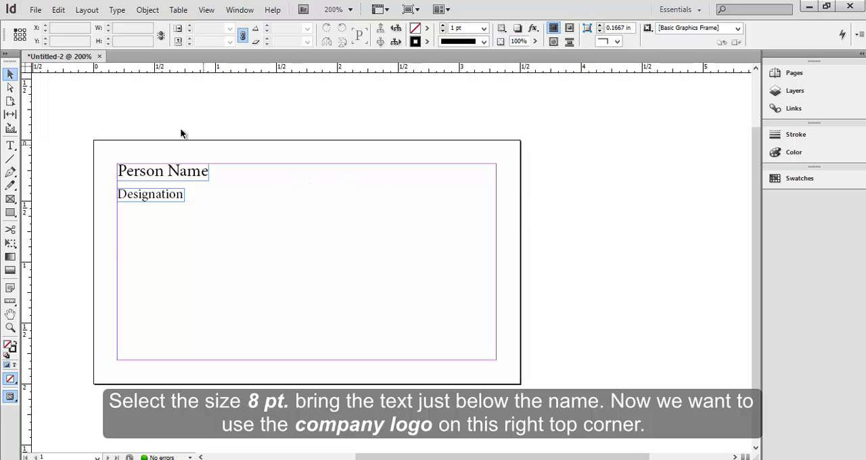
# Step: Choose Logo1.ai in the Place dialog and load it for placing
pyautogui.click(35, 9)
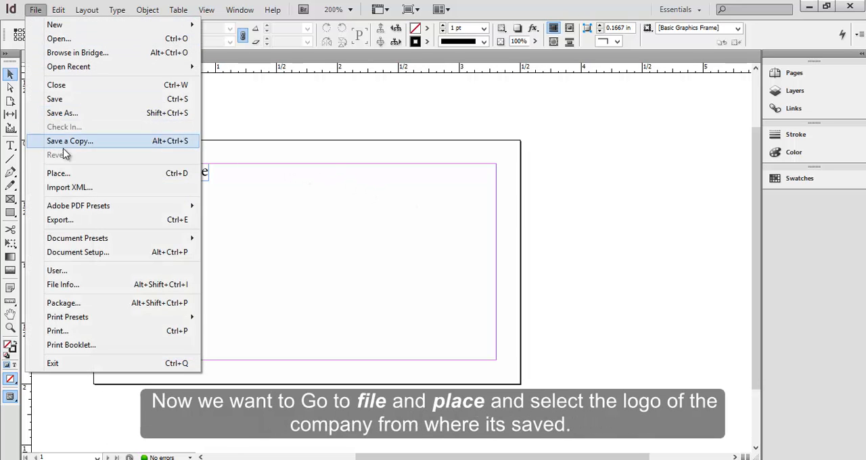
pyautogui.moveTo(58, 173)
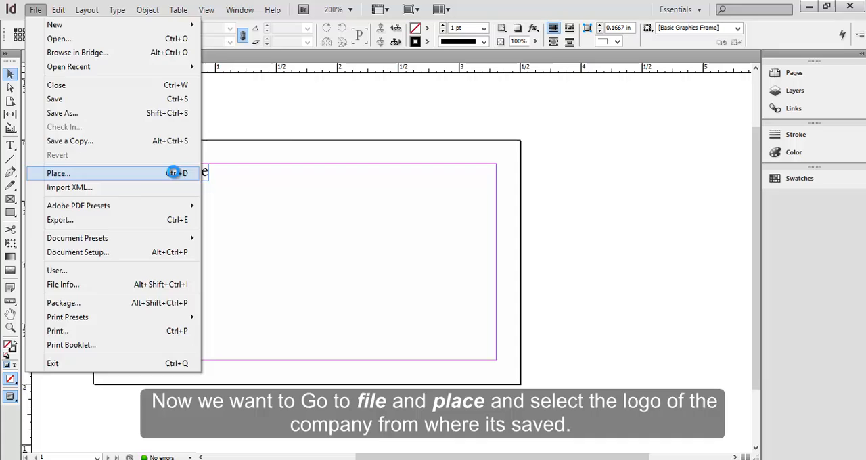
pyautogui.click(58, 173)
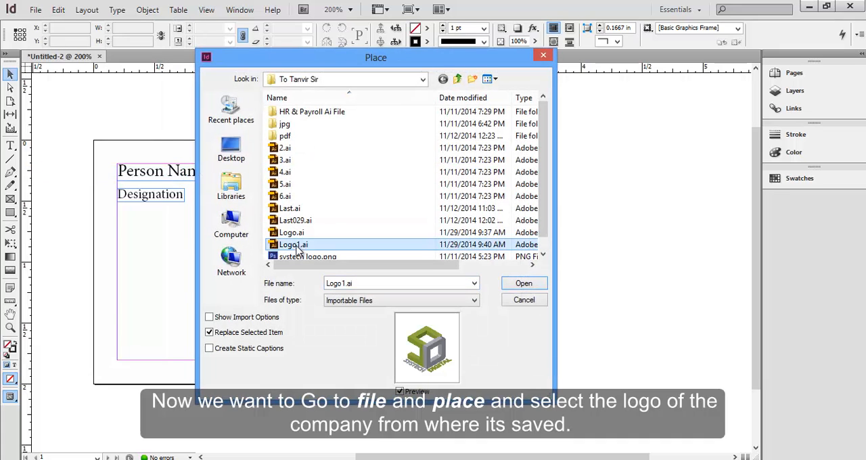
pyautogui.moveTo(293, 245)
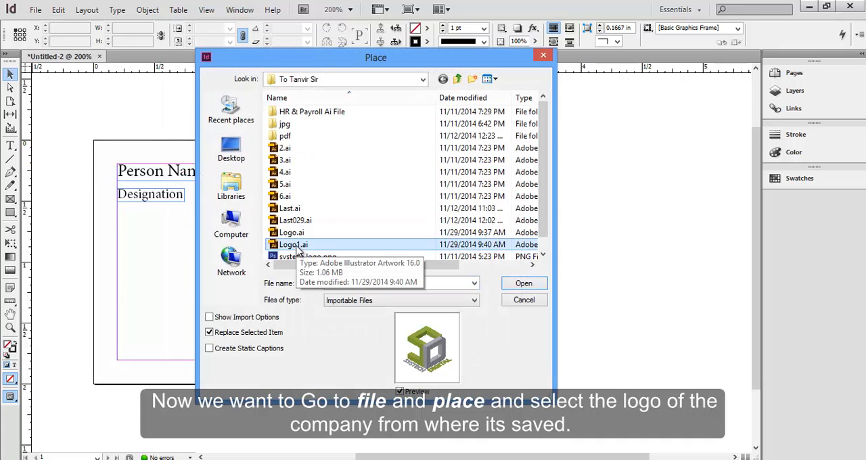
pyautogui.click(293, 245)
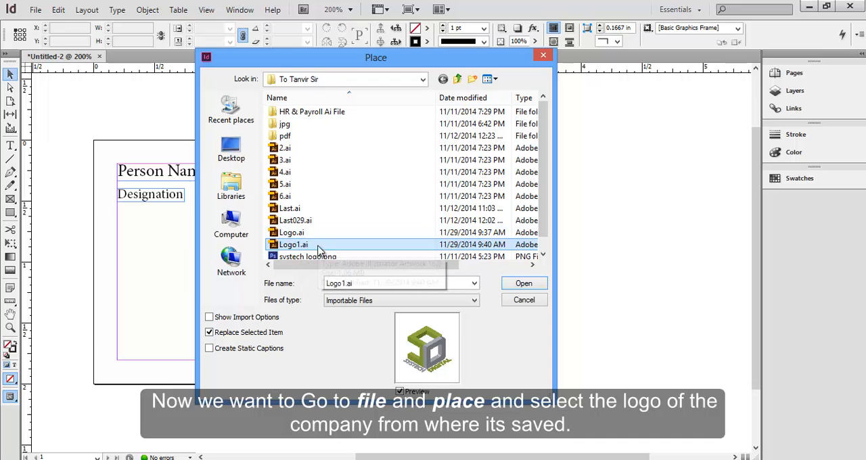
pyautogui.moveTo(311, 247)
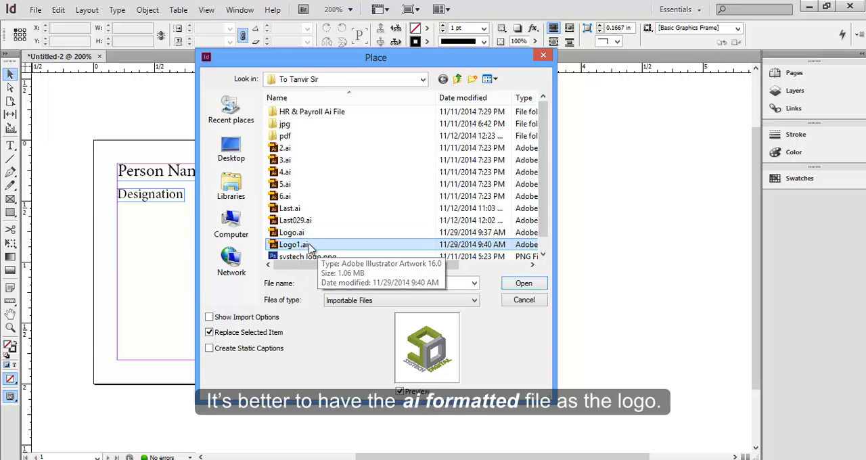
pyautogui.moveTo(288, 250)
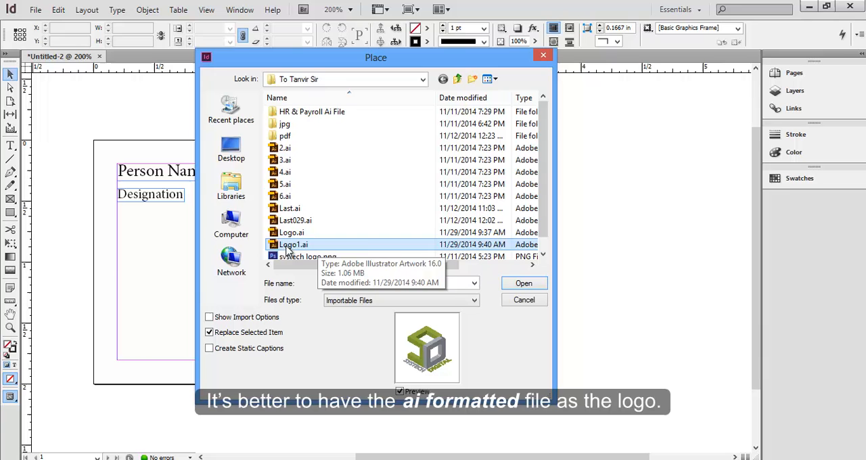
pyautogui.moveTo(524, 283)
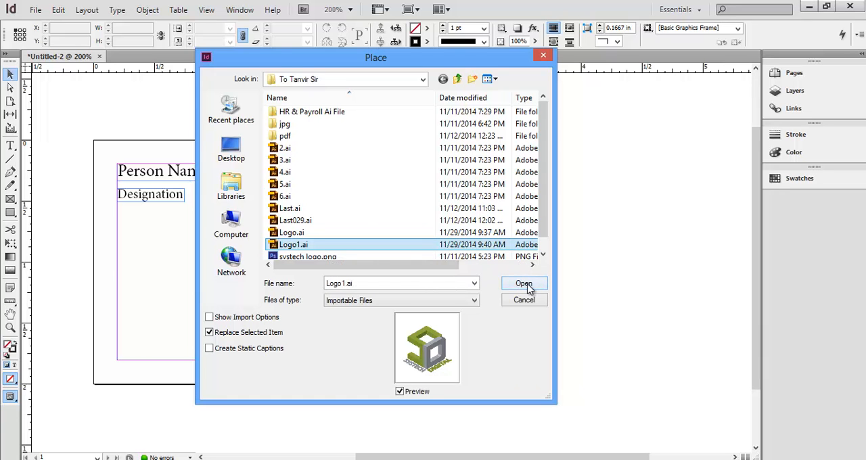
pyautogui.click(523, 283)
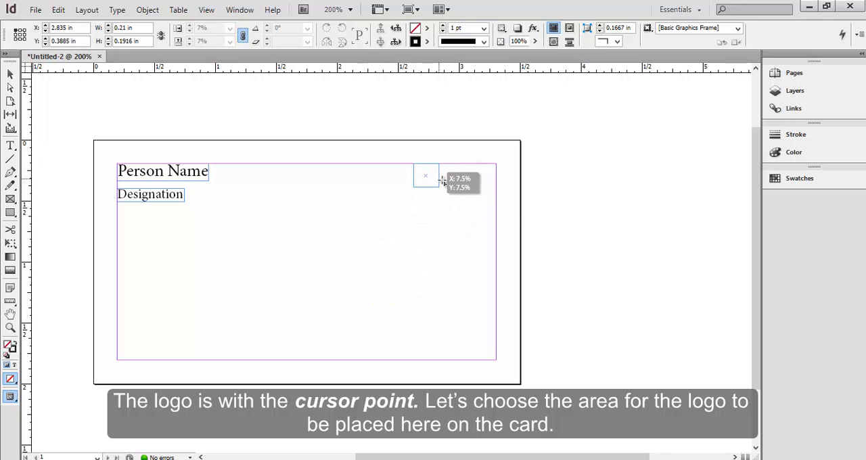
# Step: Draw the logo frame in the card's top-right corner and select the placed logo
pyautogui.moveTo(413, 164); pyautogui.dragTo(496, 240)
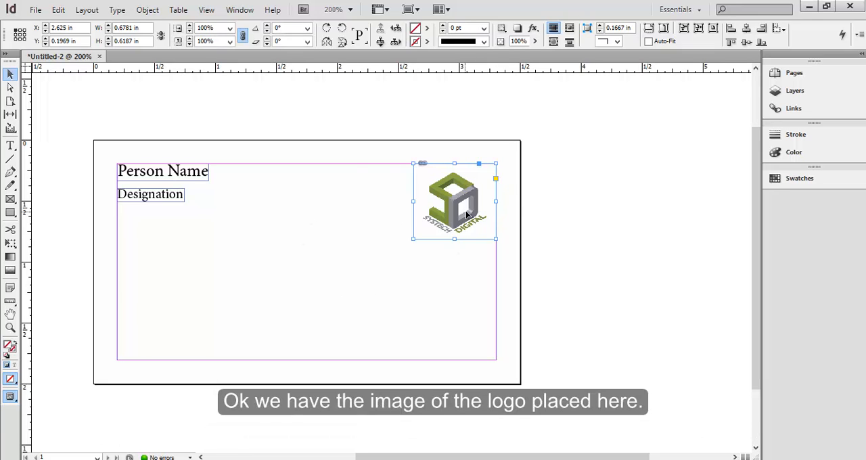
pyautogui.click(547, 235)
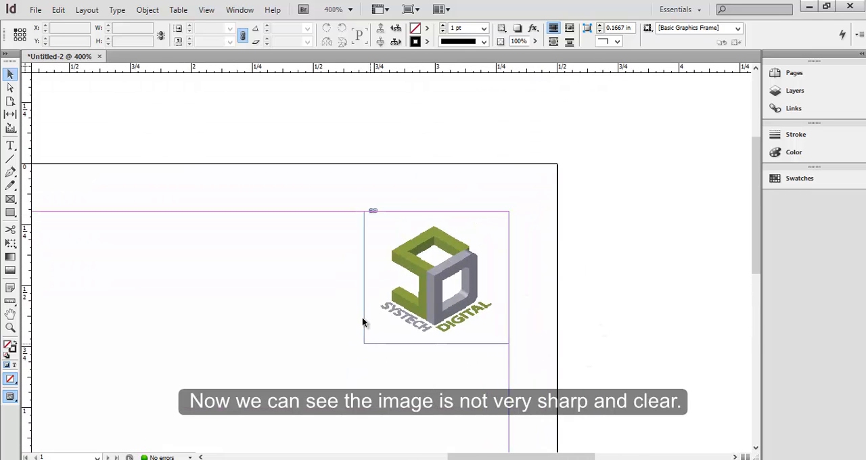
pyautogui.click(436, 277)
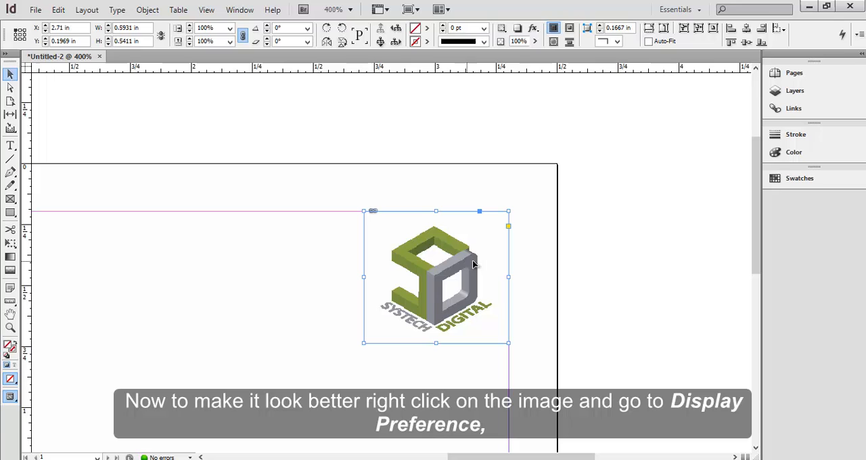
pyautogui.moveTo(460, 269)
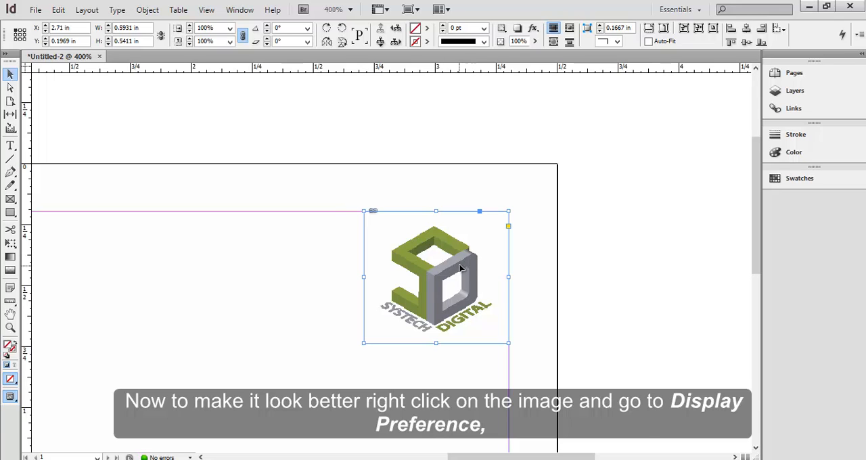
# Step: Open the logo's context menu to reach Display Performance options
pyautogui.rightClick(460, 269)
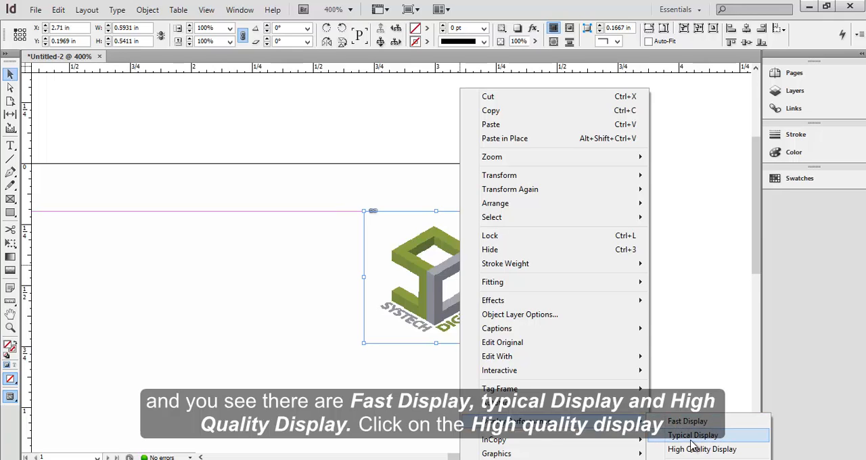
pyautogui.moveTo(706, 443)
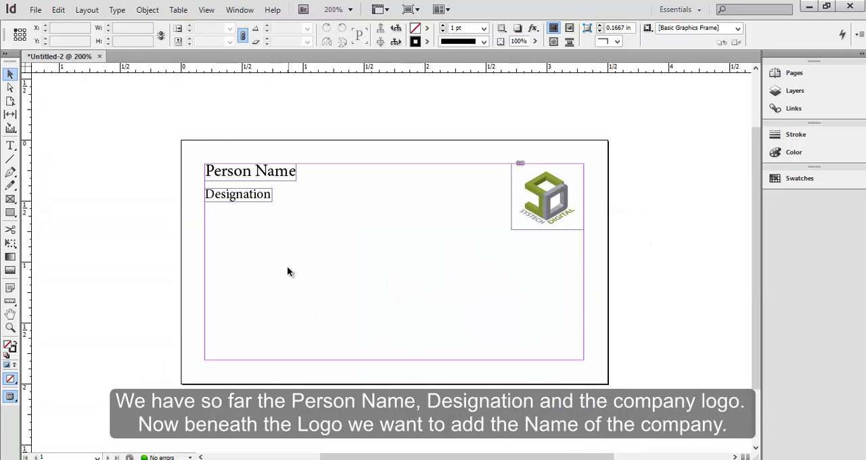
pyautogui.moveTo(548, 235)
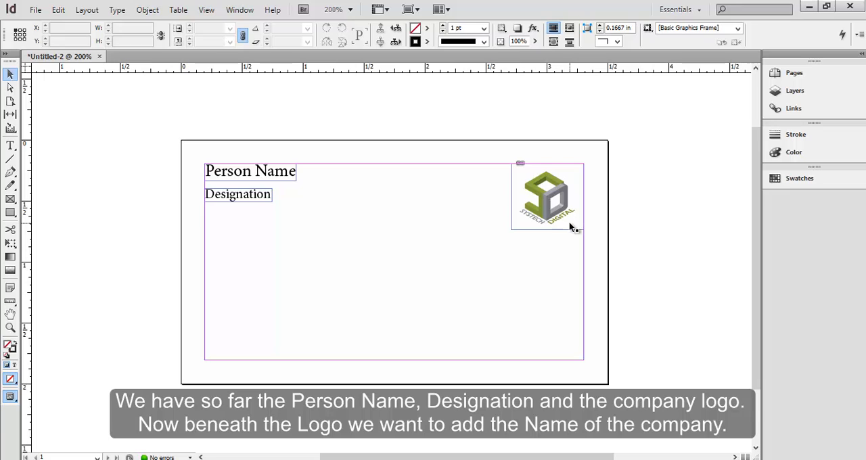
pyautogui.moveTo(512, 255)
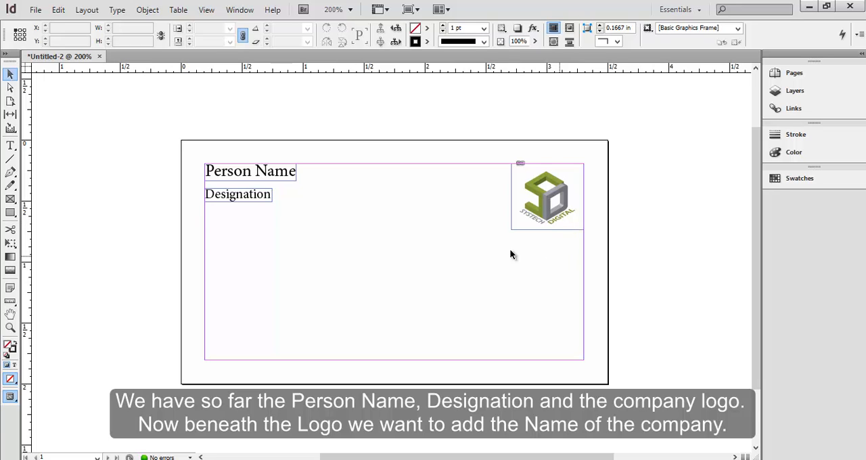
# Step: Switch to the Type tool for the company name text
pyautogui.click(11, 145)
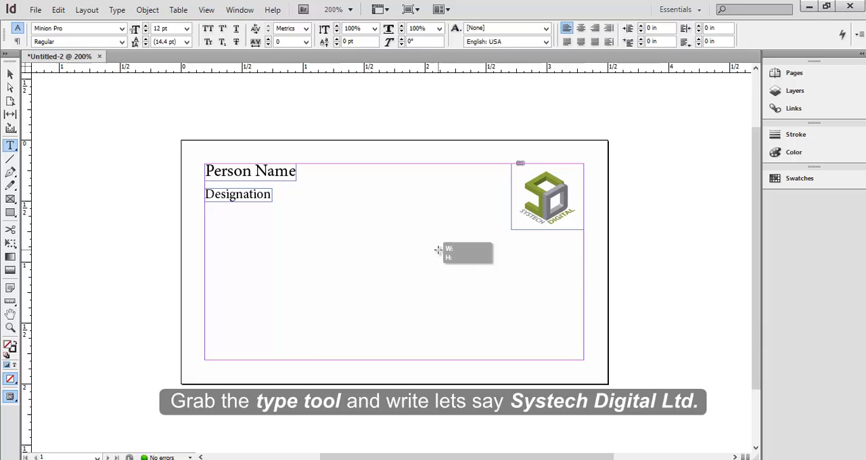
# Step: Type 'Systech Digital Ltd.' in a frame below the logo and set it to 11 pt
pyautogui.moveTo(438, 244); pyautogui.dragTo(583, 285)
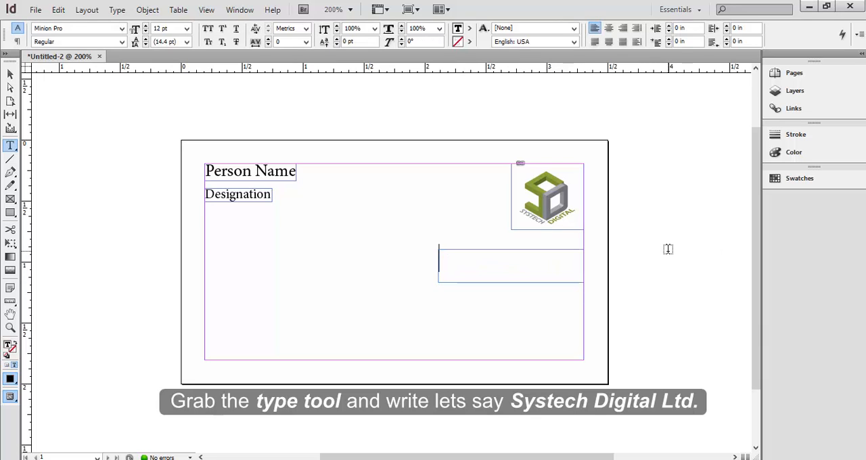
pyautogui.write('Systech')
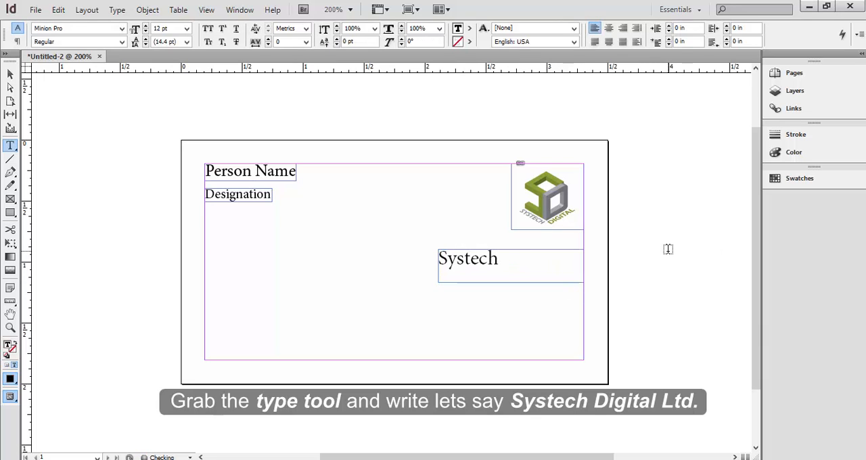
pyautogui.write('Digital Ltd.')
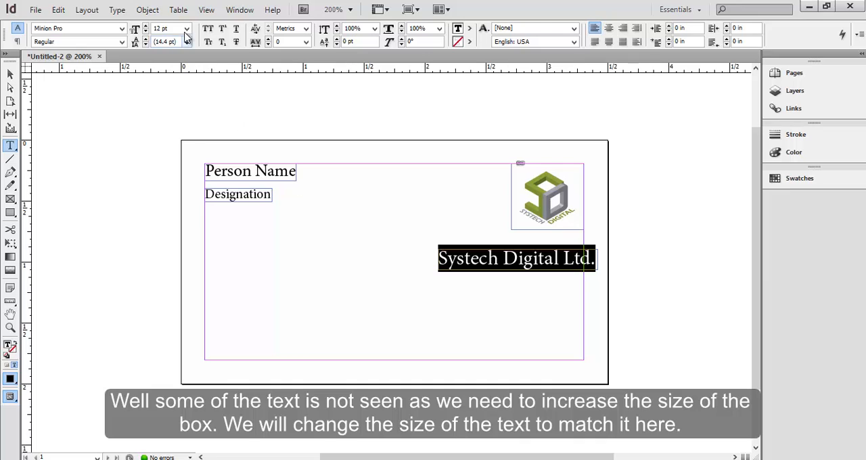
pyautogui.click(186, 28)
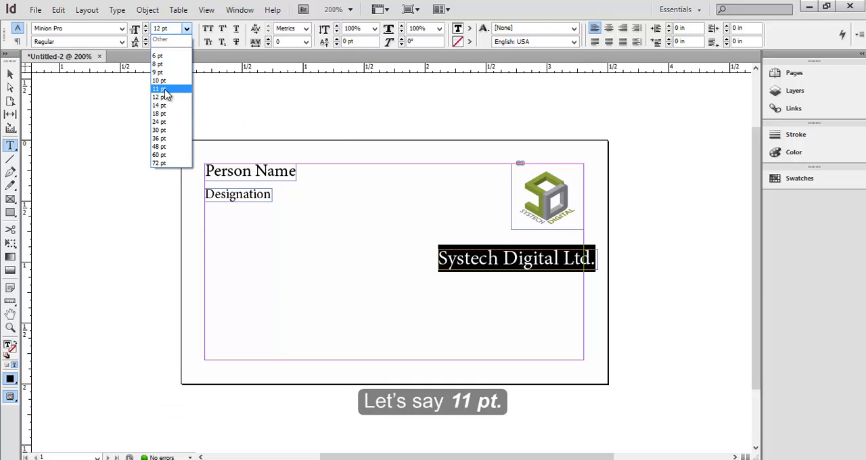
pyautogui.click(158, 89)
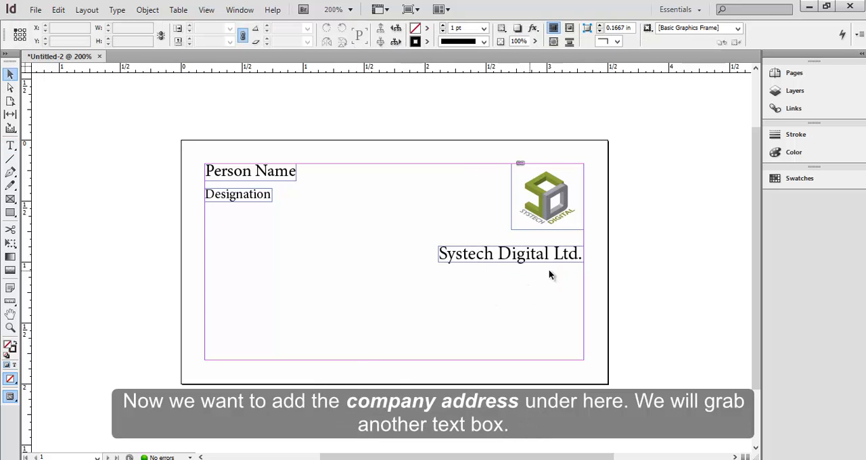
pyautogui.moveTo(530, 285)
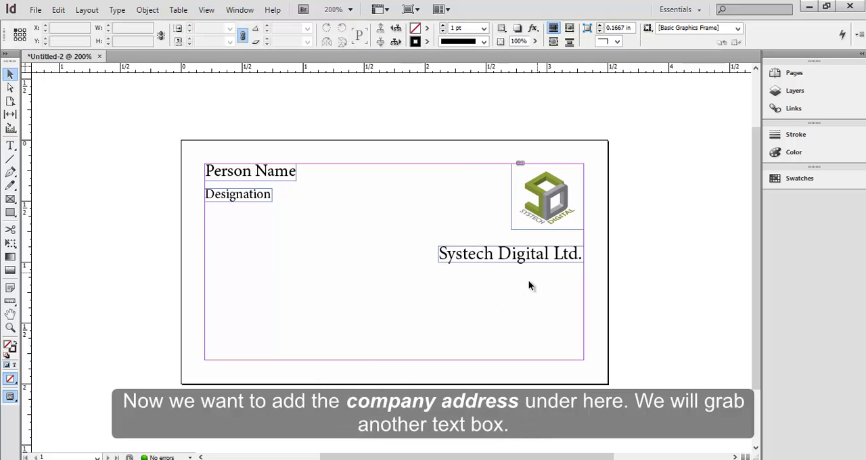
# Step: Widen the 6 pt company address frame leftward so the address fits on one line
pyautogui.click(10, 145)
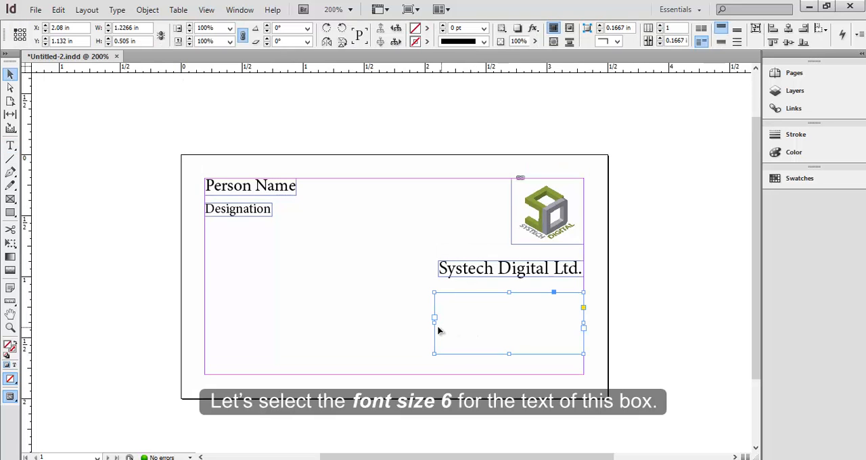
pyautogui.moveTo(433, 322); pyautogui.dragTo(379, 323)
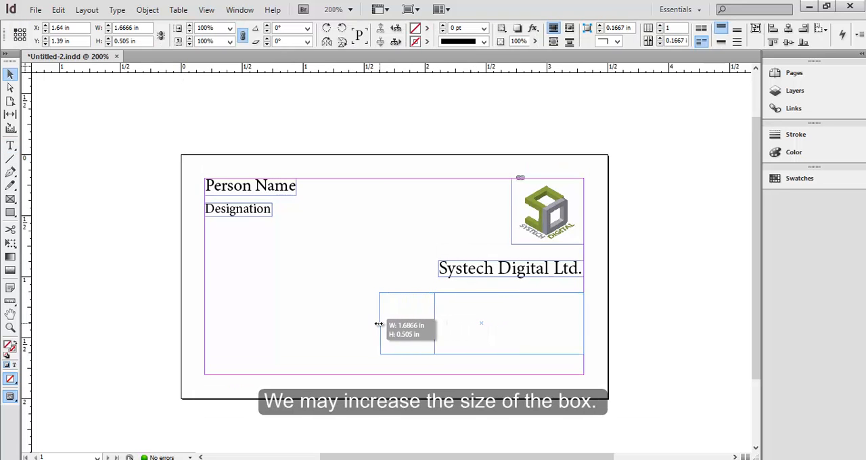
pyautogui.moveTo(380, 323); pyautogui.dragTo(369, 324)
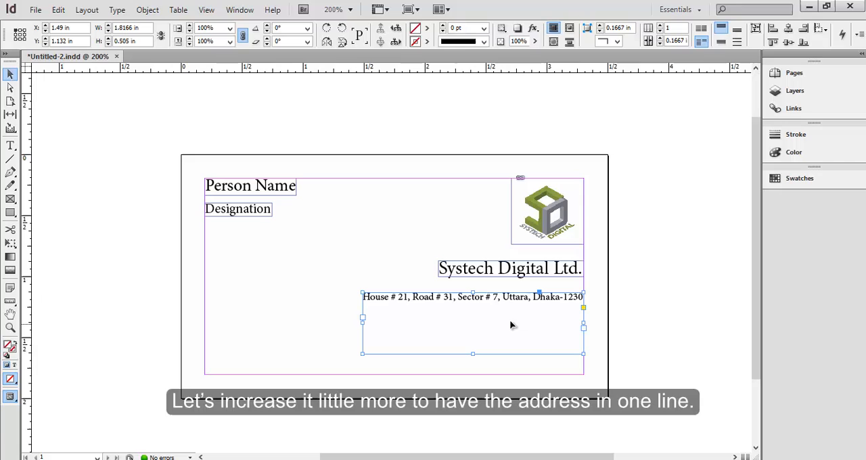
pyautogui.moveTo(541, 317)
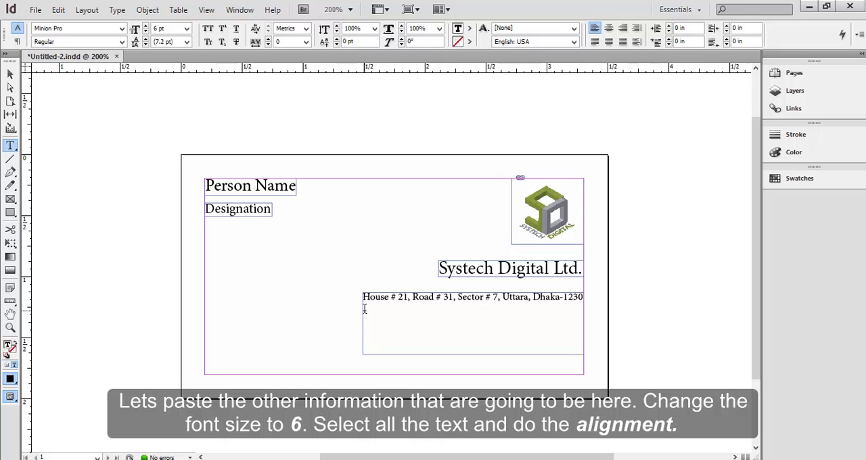
# Step: Paste the phone, email and web lines and set the contact text to 6 pt
pyautogui.press('ctrl+v')
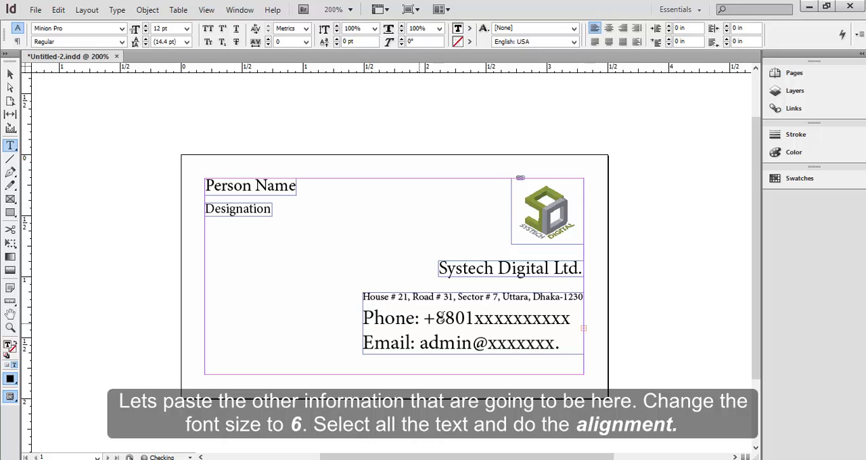
pyautogui.click(187, 28)
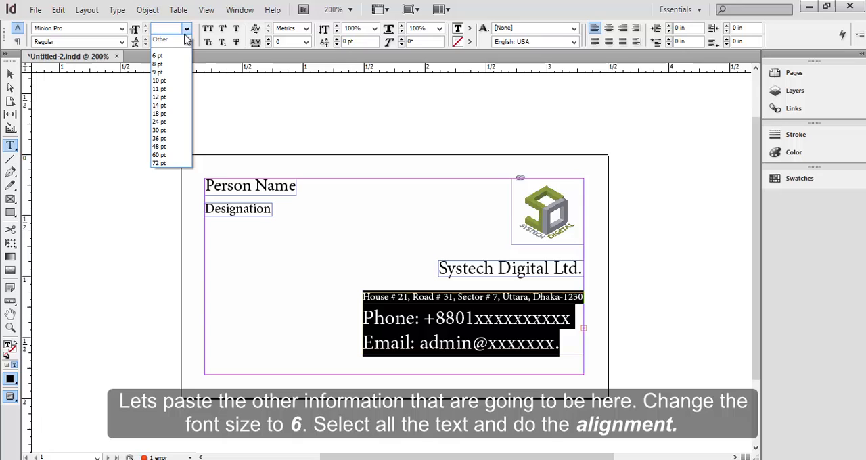
pyautogui.click(158, 56)
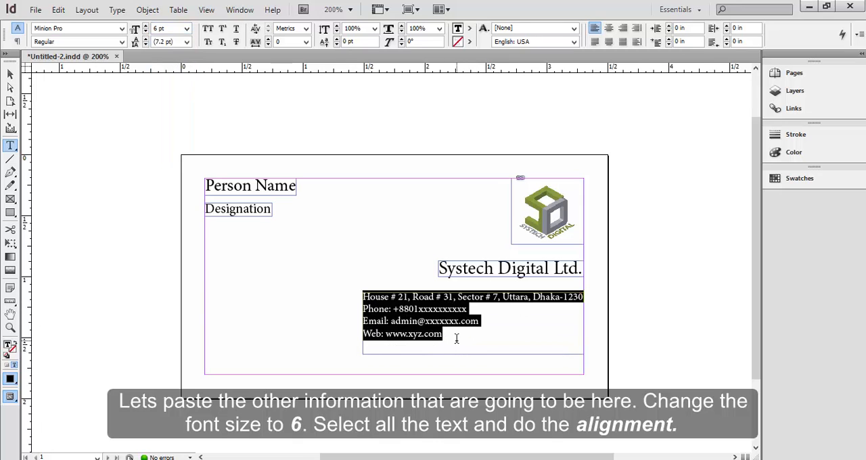
# Step: Right-align the contact details and deselect the text
pyautogui.click(595, 30)
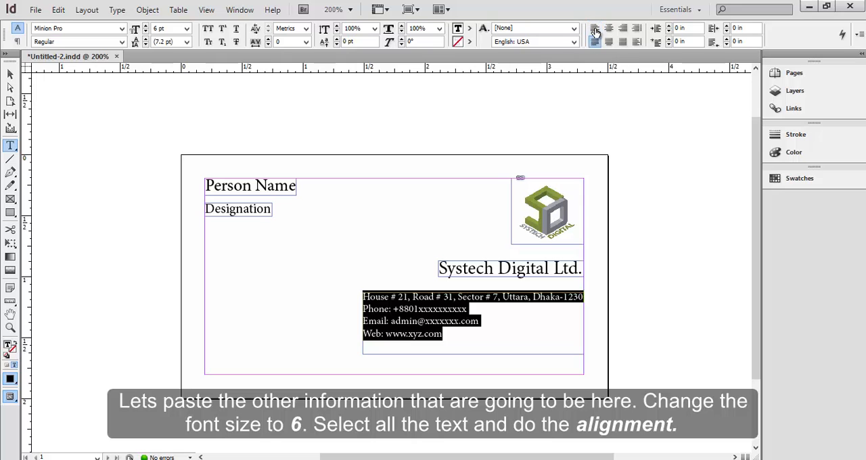
pyautogui.click(607, 41)
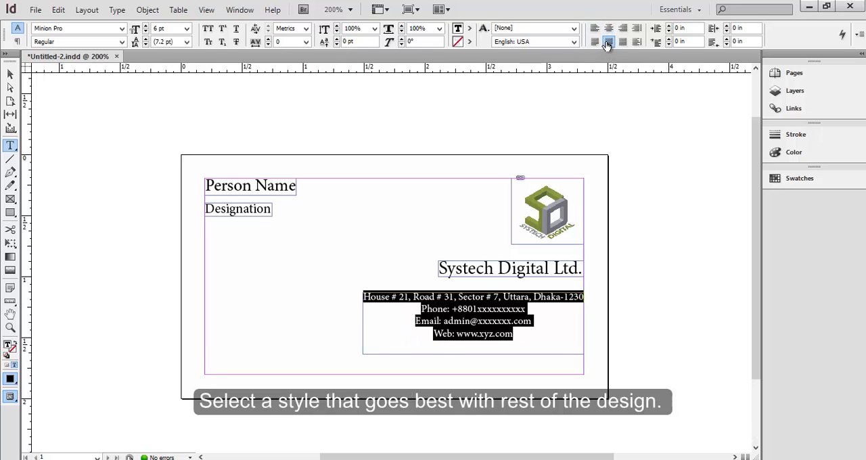
pyautogui.click(635, 41)
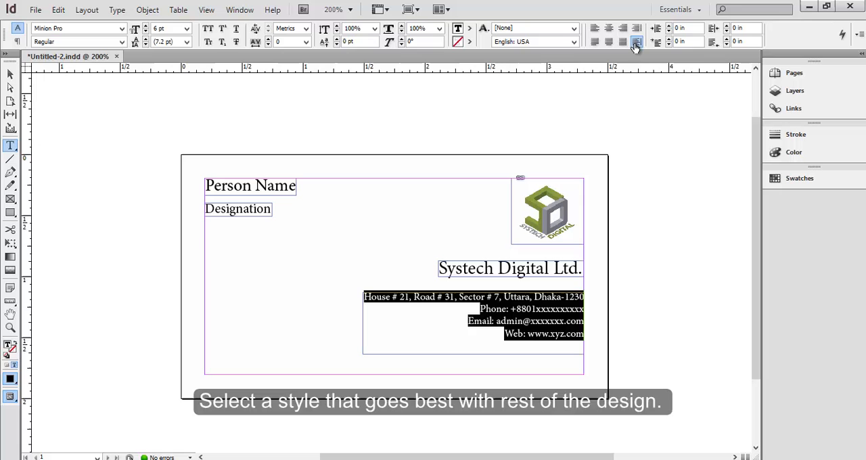
pyautogui.click(10, 74)
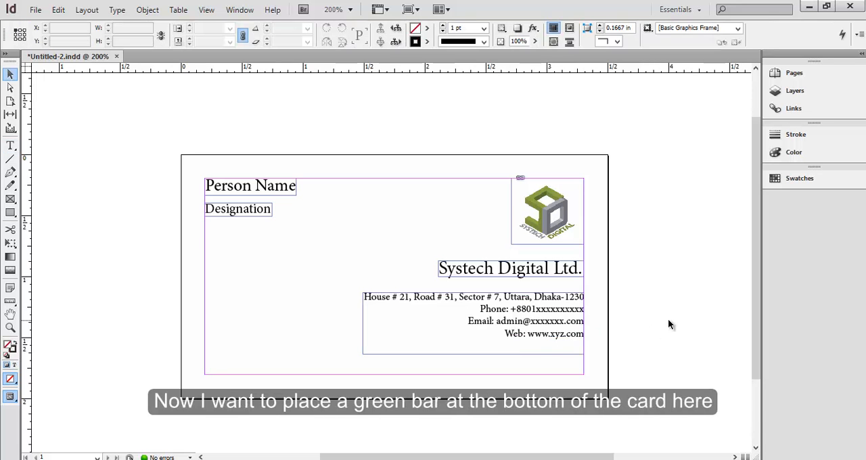
# Step: Draw a thin rectangle bar along the card's bottom edge
pyautogui.scroll(3)
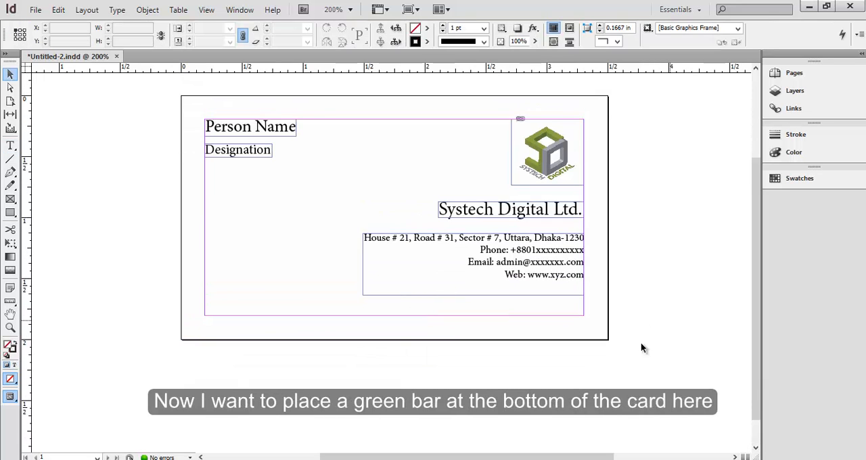
pyautogui.moveTo(190, 324)
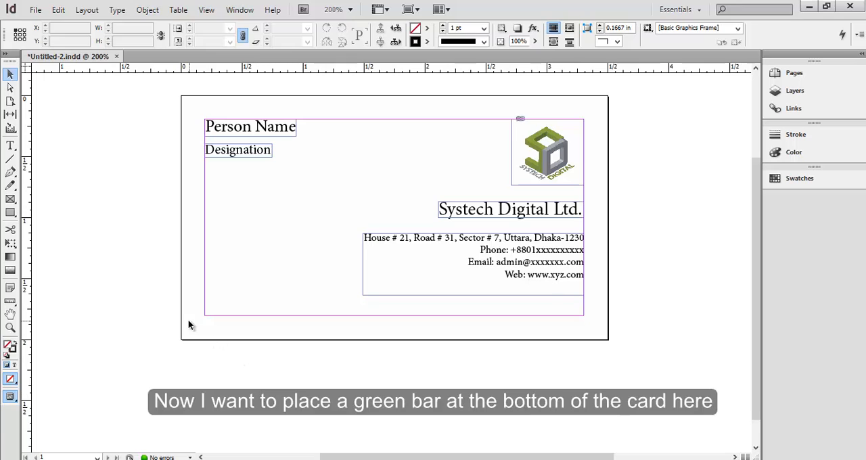
pyautogui.moveTo(389, 311)
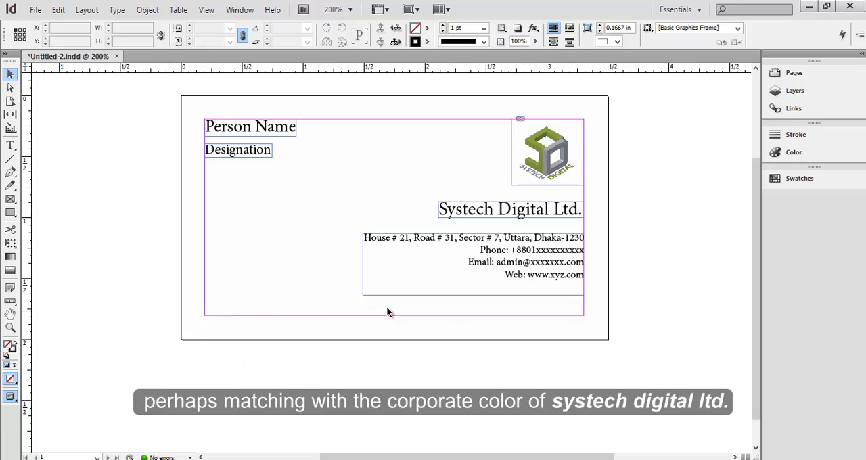
pyautogui.moveTo(294, 354)
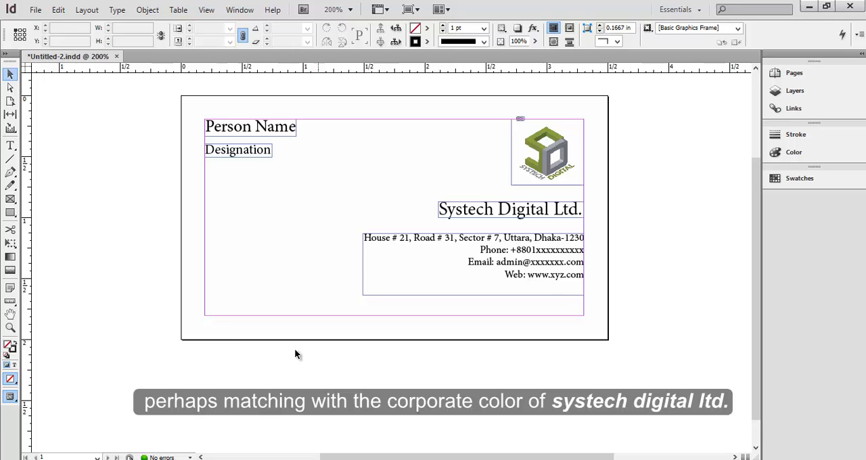
pyautogui.moveTo(38, 225)
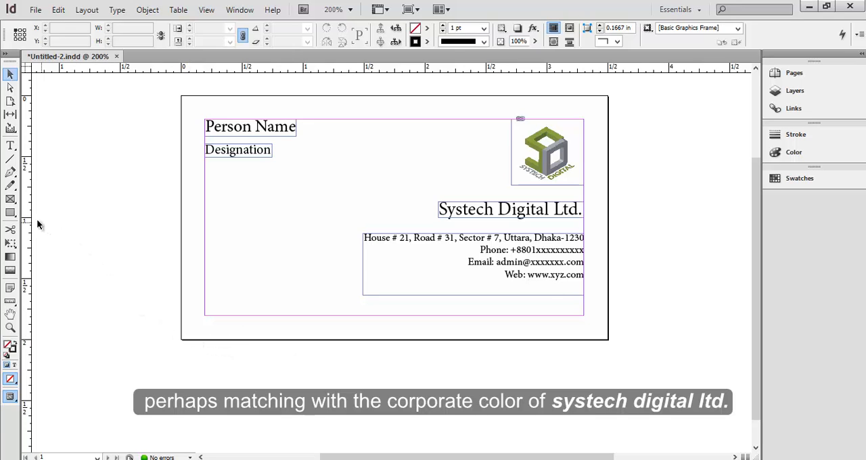
pyautogui.click(11, 213)
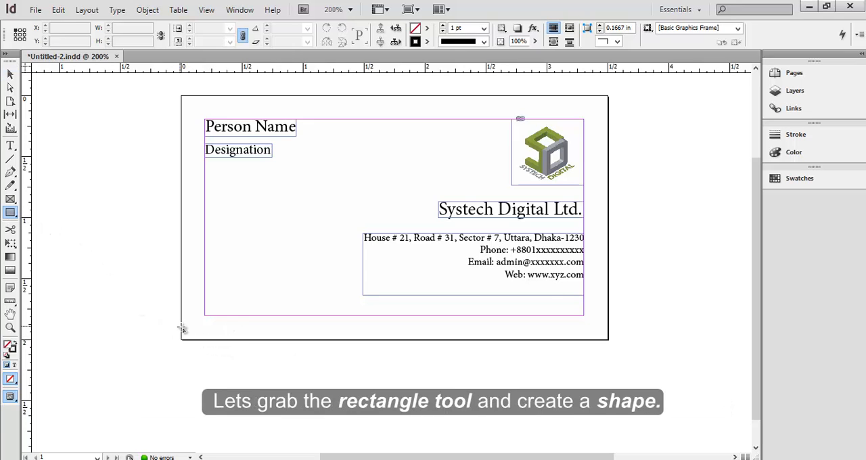
pyautogui.moveTo(181, 330); pyautogui.dragTo(591, 341)
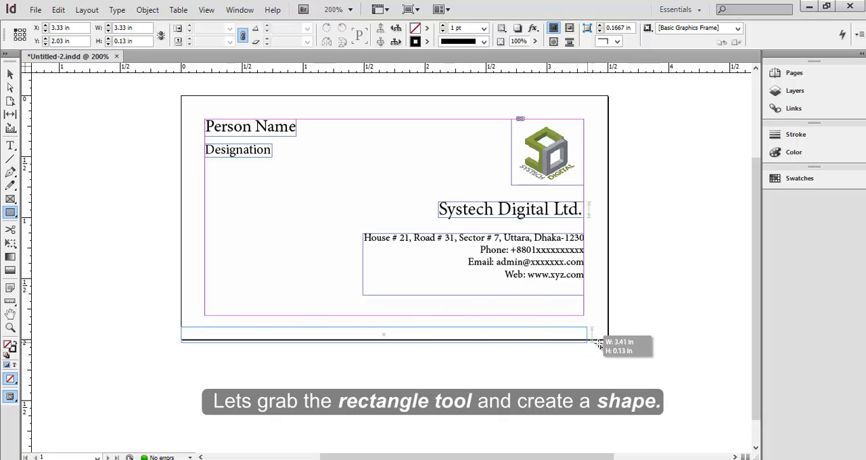
pyautogui.moveTo(181, 331); pyautogui.dragTo(605, 336)
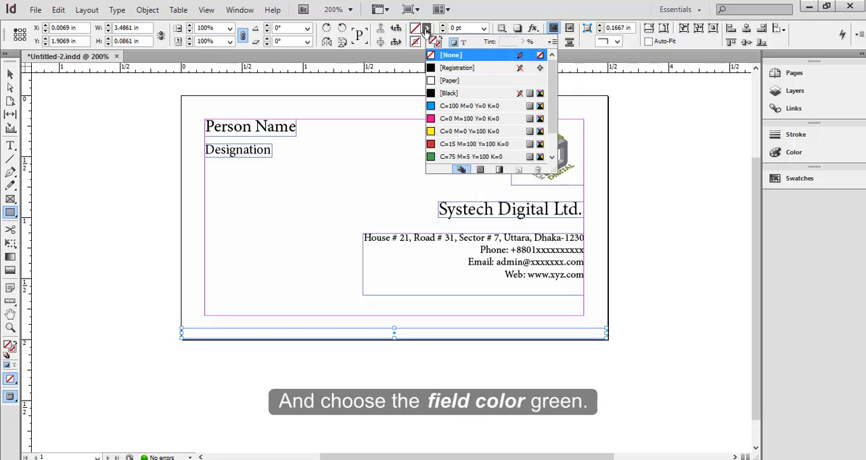
# Step: Fill the bottom bar with a green colour matching the logo
pyautogui.click(474, 157)
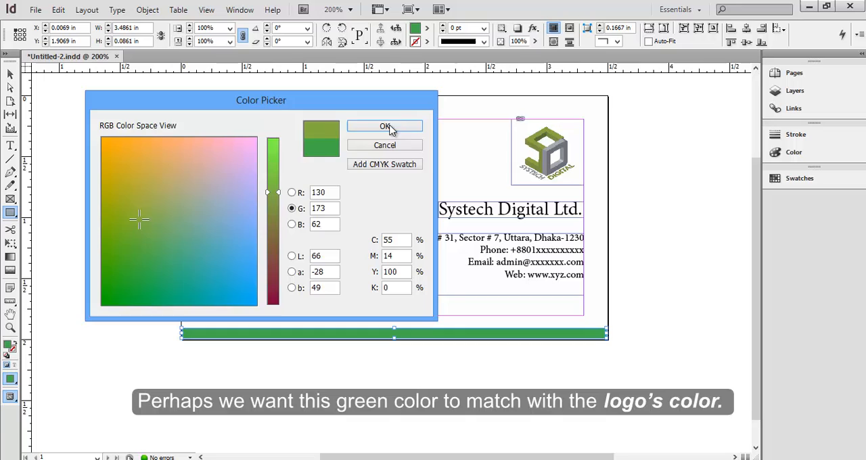
pyautogui.click(384, 126)
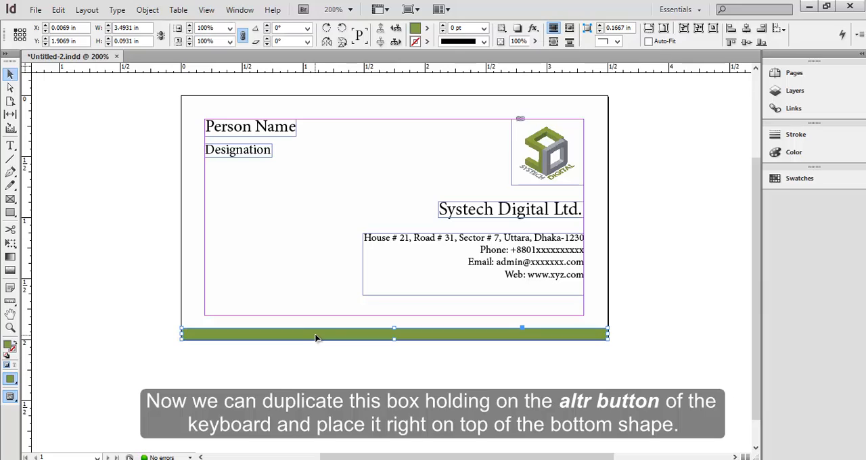
pyautogui.moveTo(342, 337)
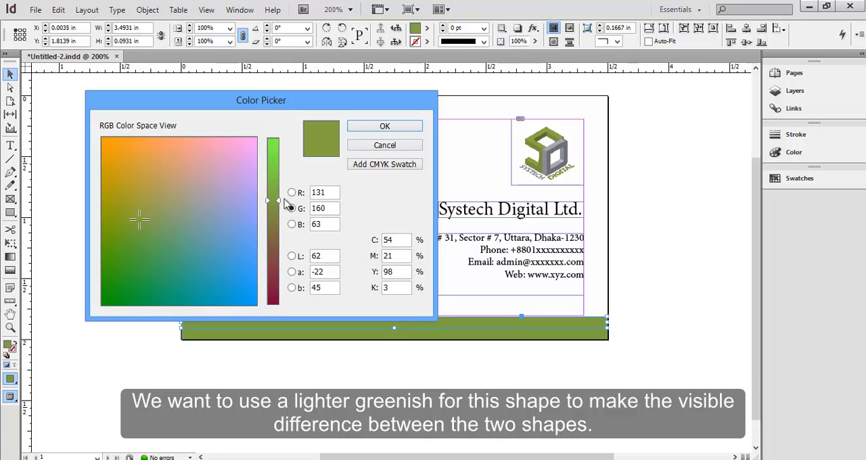
# Step: Raise the green value of the duplicated bar's fill to a lighter green
pyautogui.moveTo(272, 200); pyautogui.dragTo(273, 189)
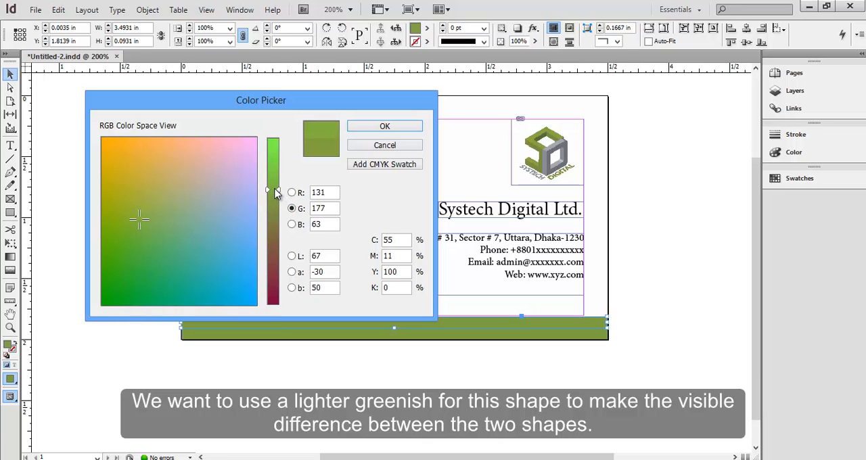
pyautogui.click(384, 126)
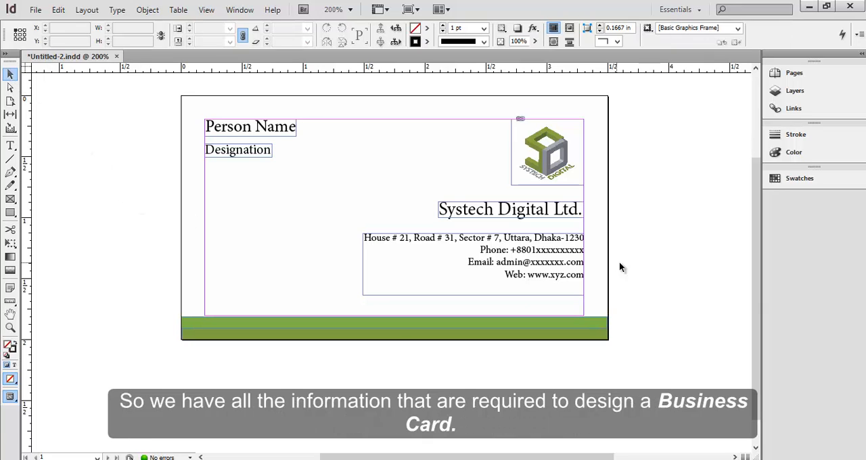
pyautogui.scroll(-3)
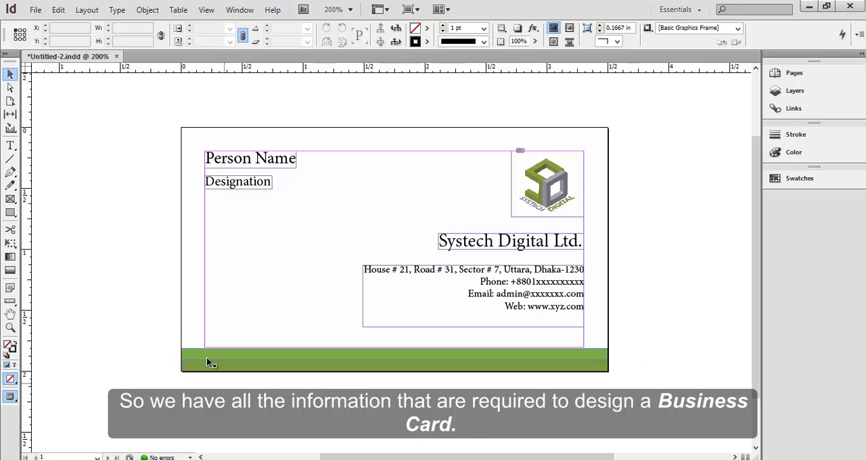
# Step: Export the card as Untitled-2.pdf (Interactive PDF) and view it after exporting
pyautogui.click(35, 10)
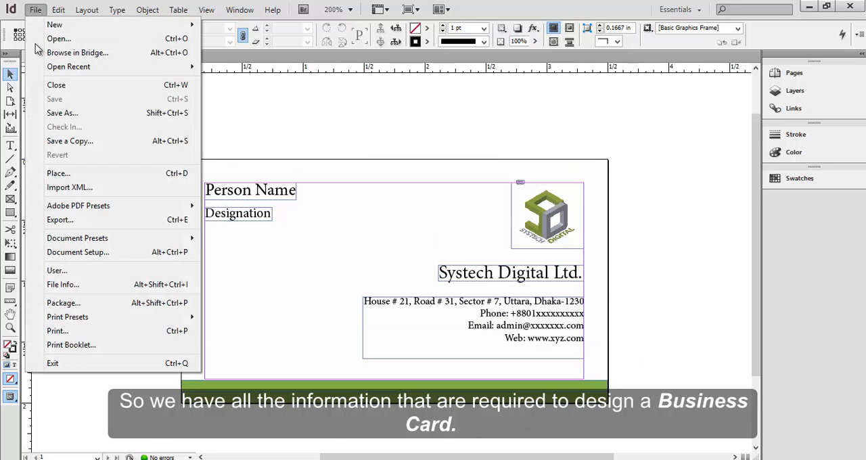
pyautogui.click(60, 219)
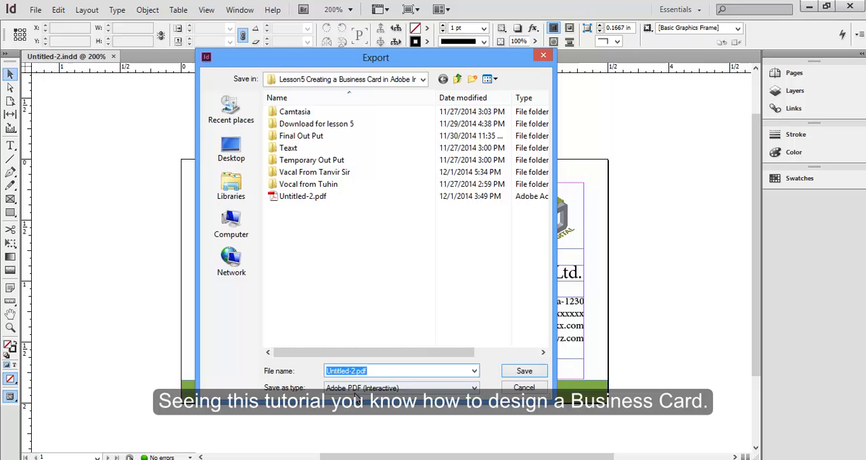
pyautogui.click(523, 370)
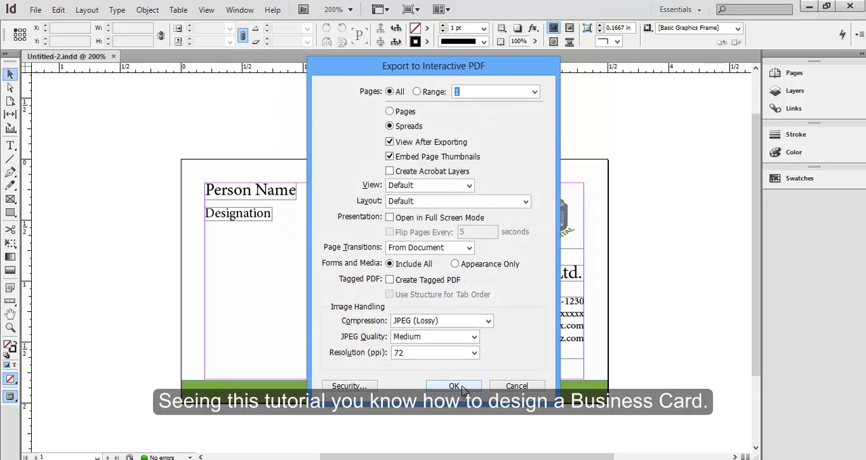
pyautogui.click(454, 385)
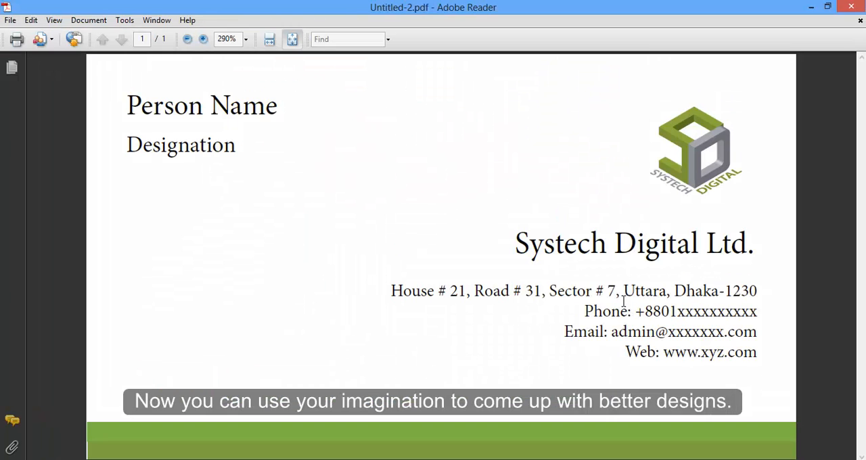